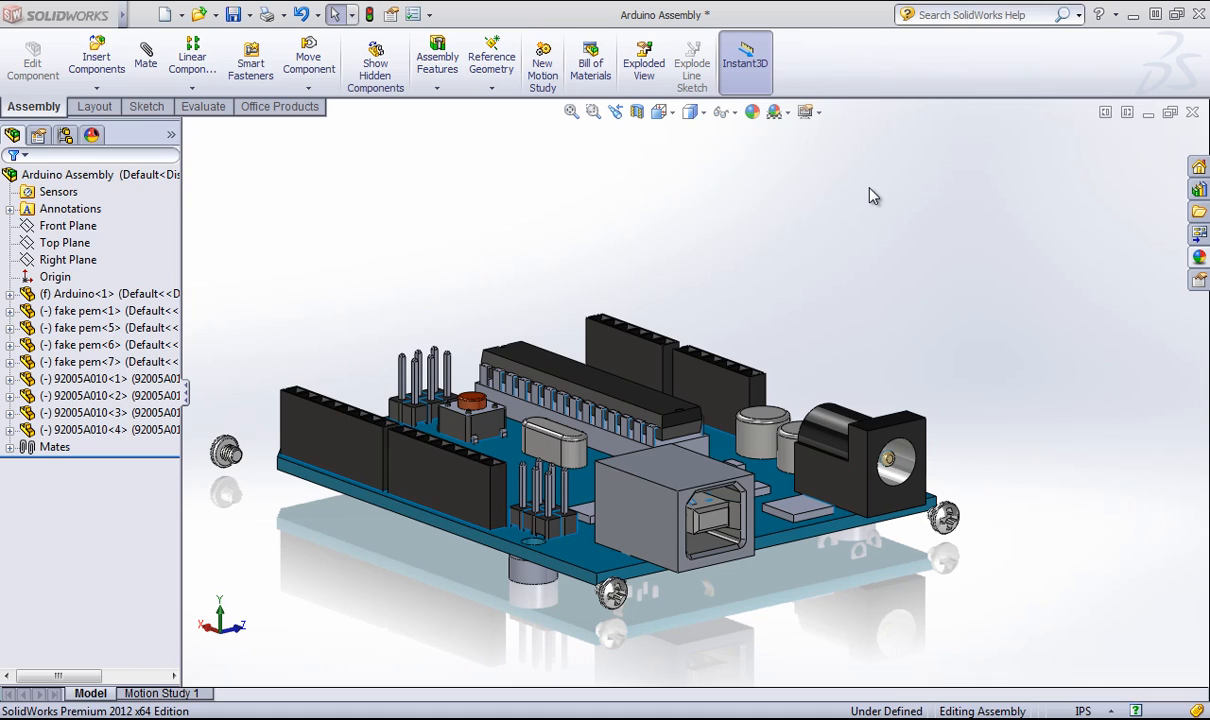
mouse_move(444, 206)
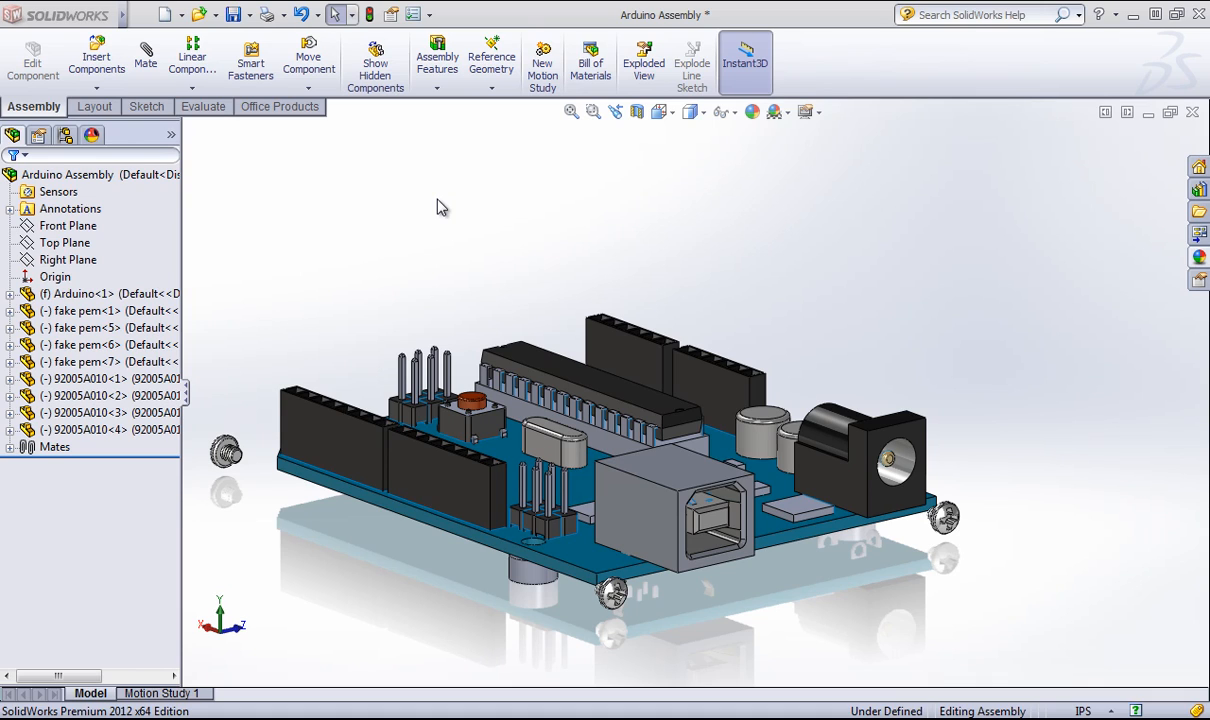
mouse_move(560, 254)
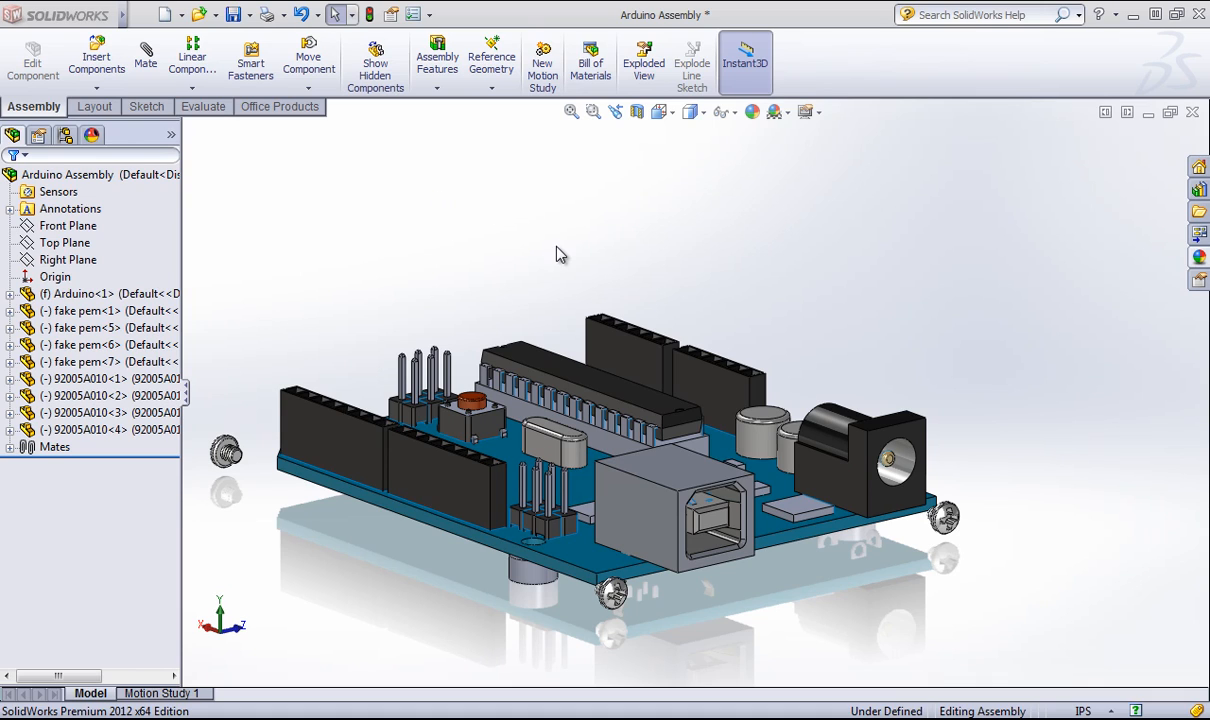
mouse_move(434, 12)
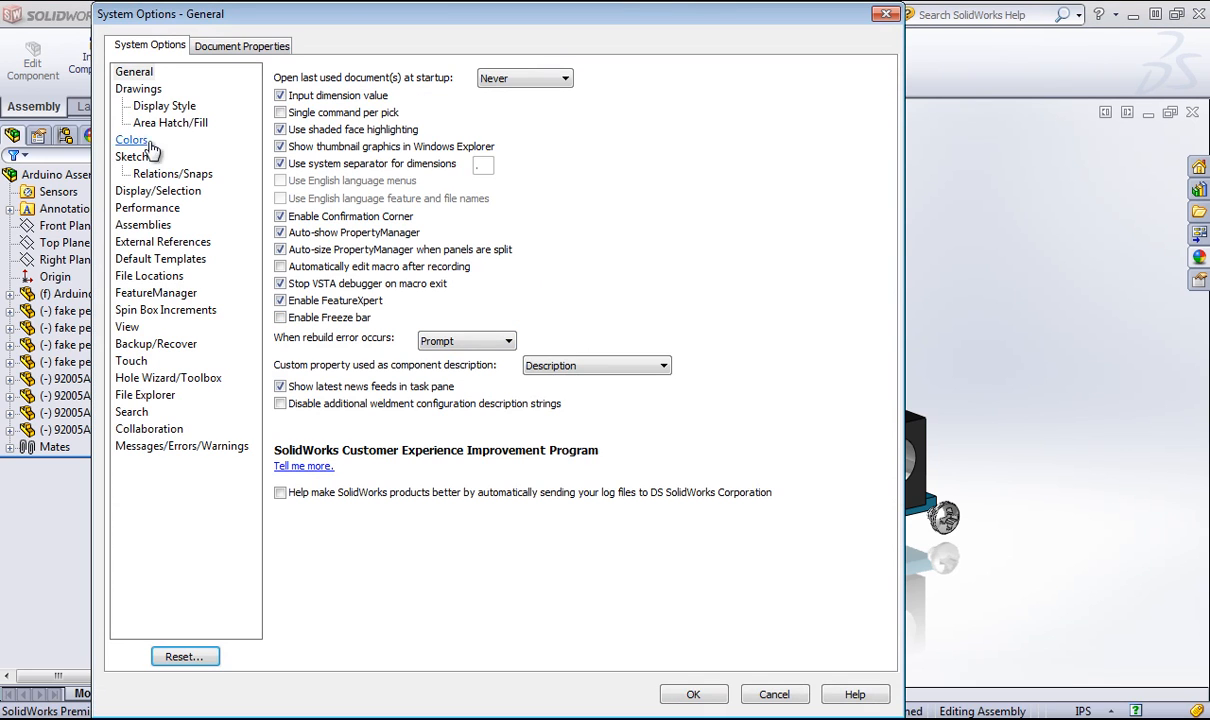
Close System Options - General unchanged and bring up the Windows Start menu
left_click(692, 692)
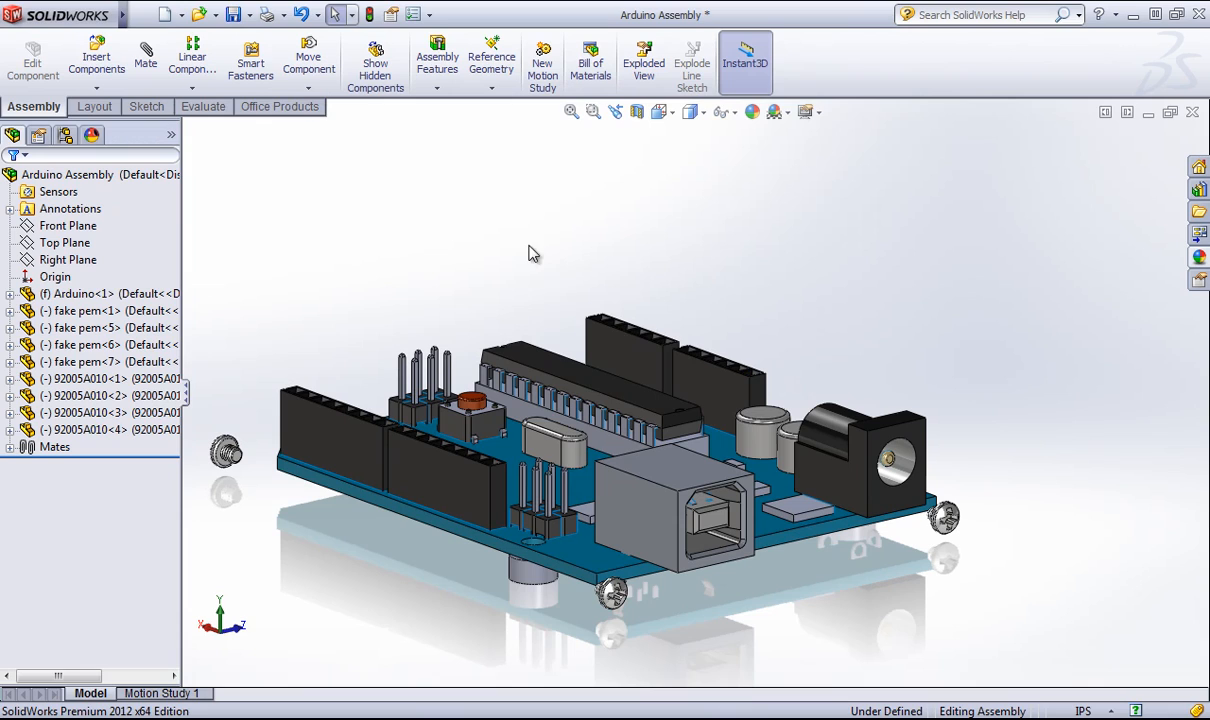
mouse_move(600, 222)
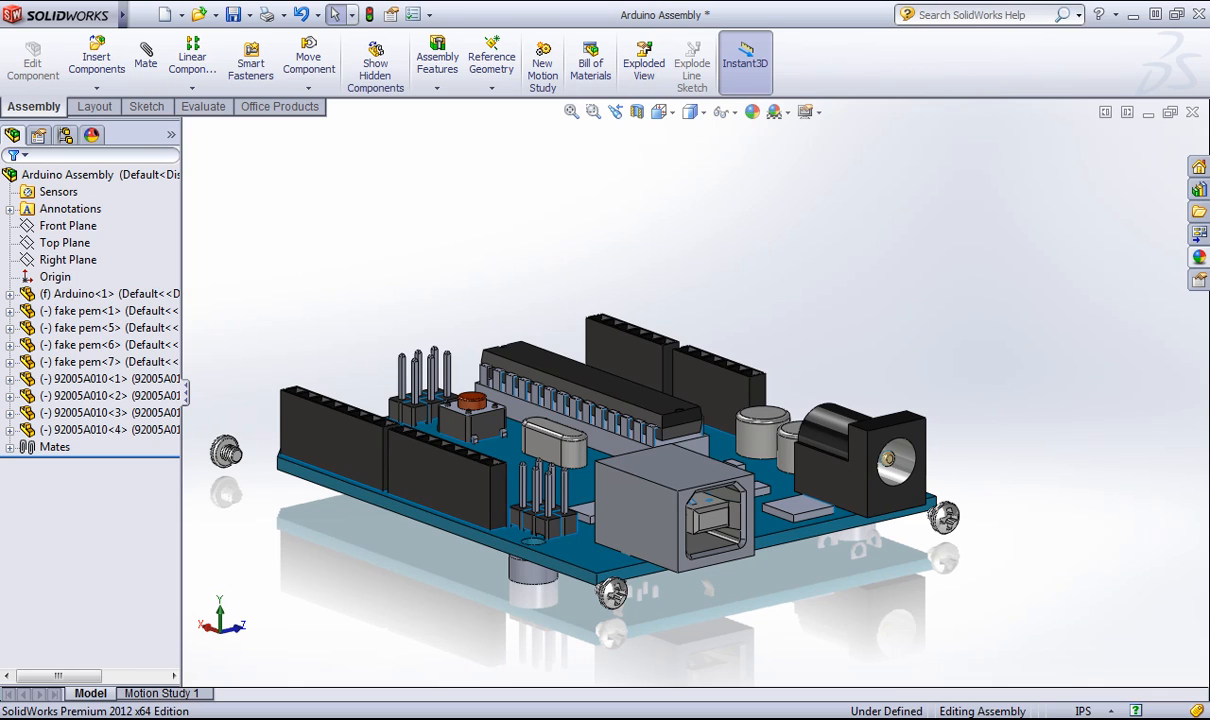
left_click(16, 710)
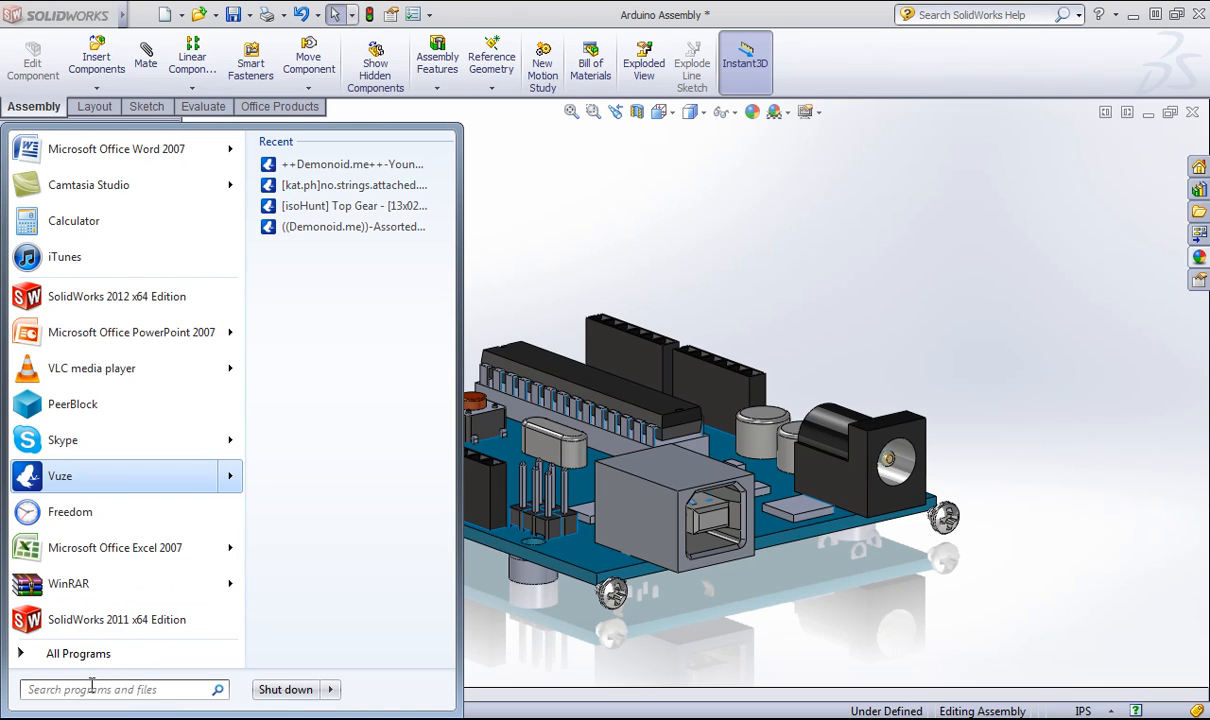
Launch regedit and browse to HKEY_CURRENT_USER > Software > Solidworks, then close Registry Editor
type("reg")
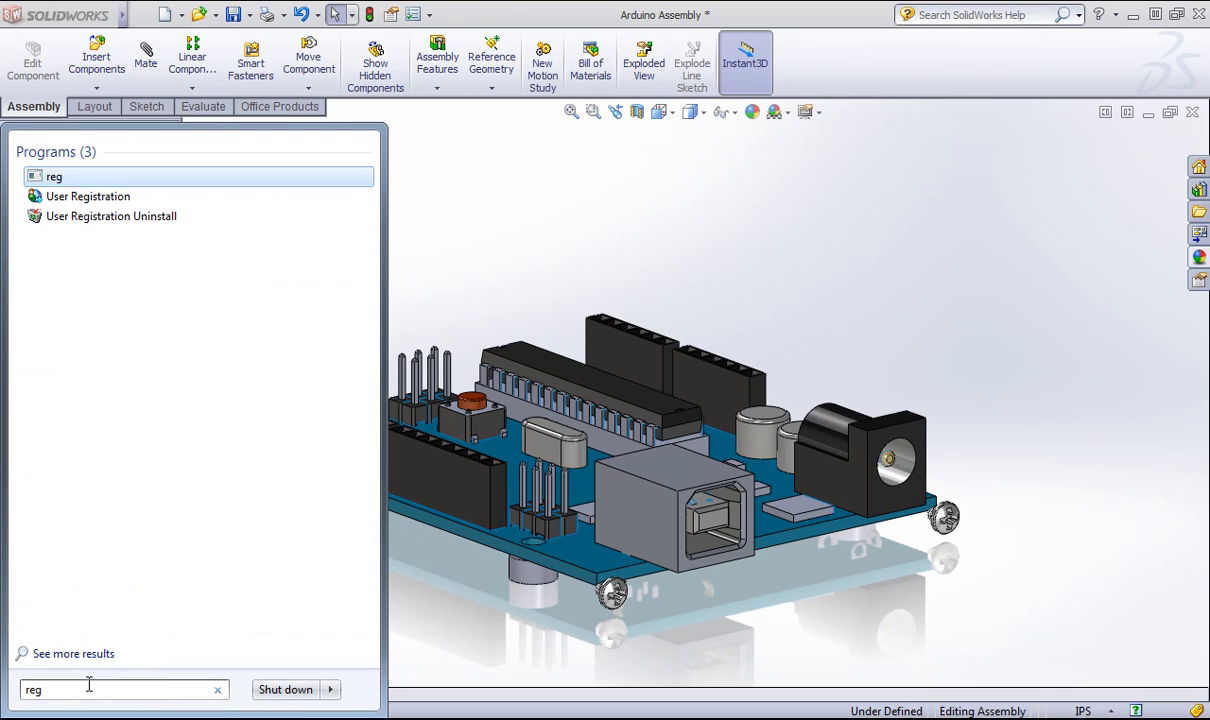
type("edit")
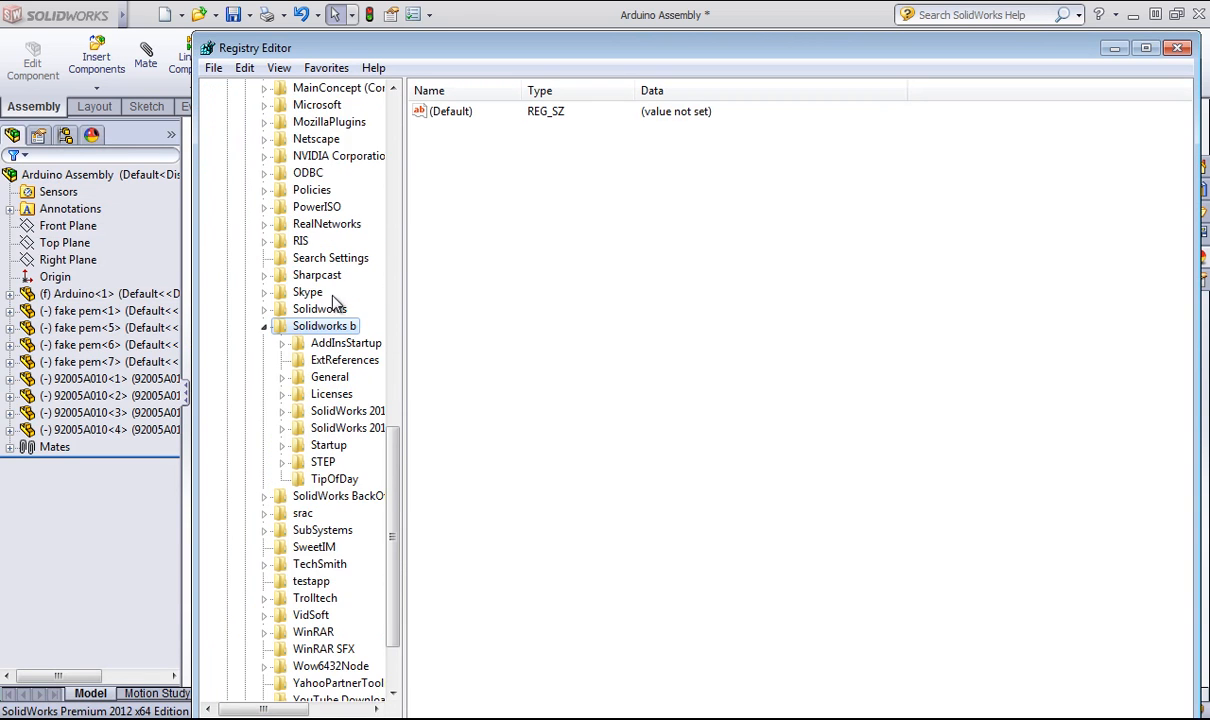
scroll("up", 3)
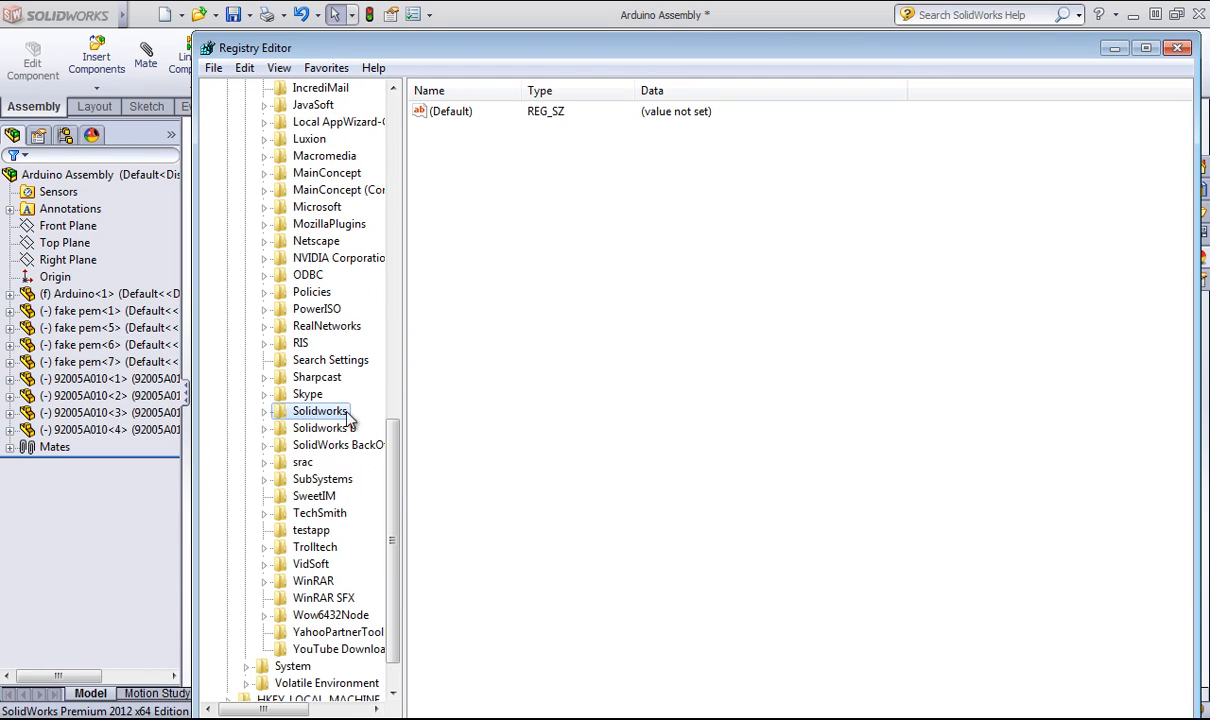
scroll("up", 3)
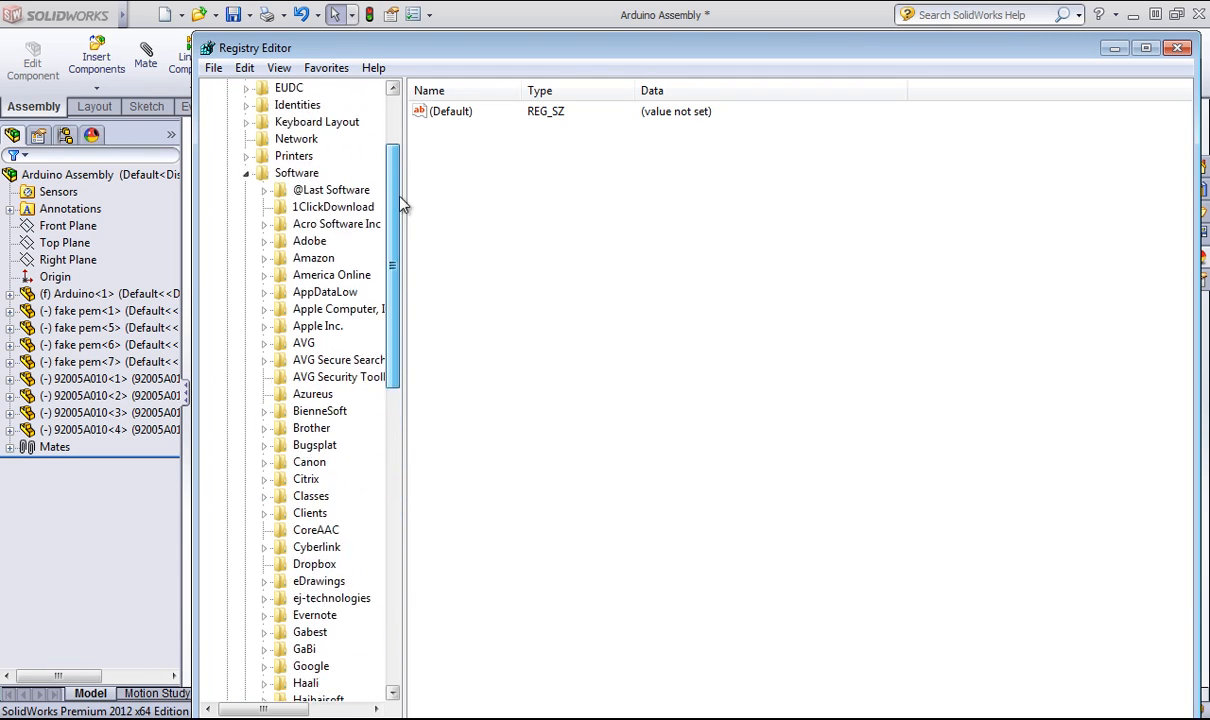
scroll("up", 3)
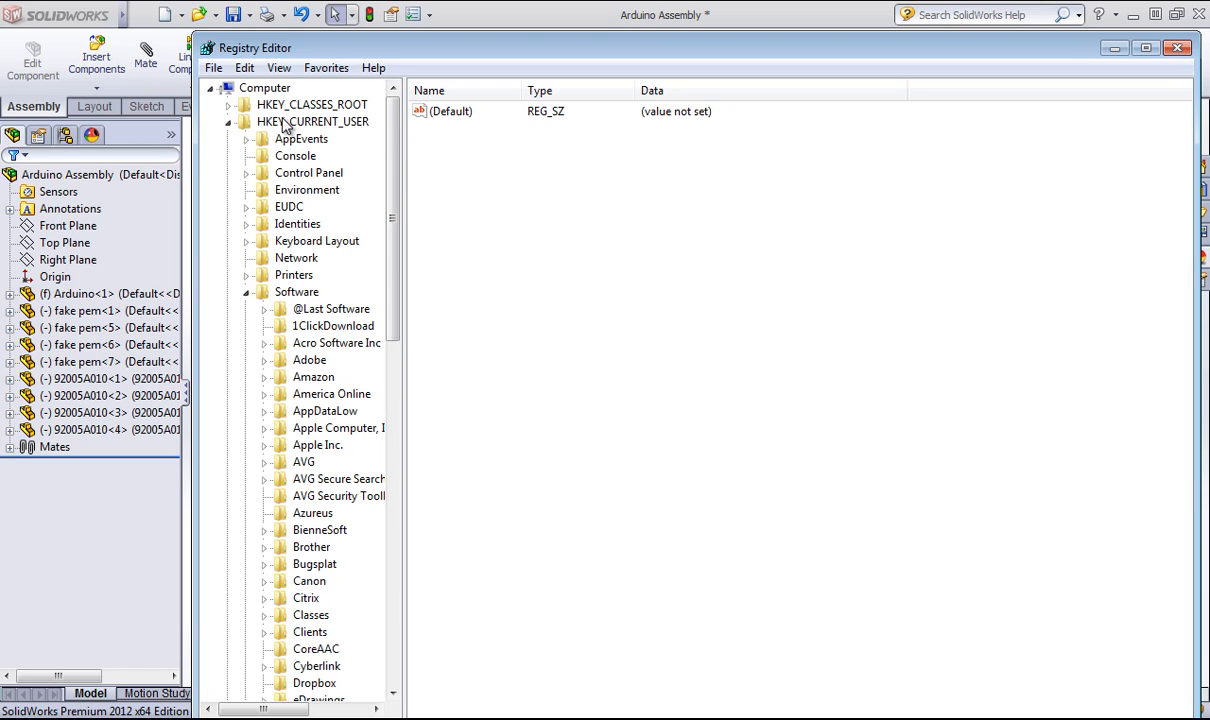
mouse_move(416, 266)
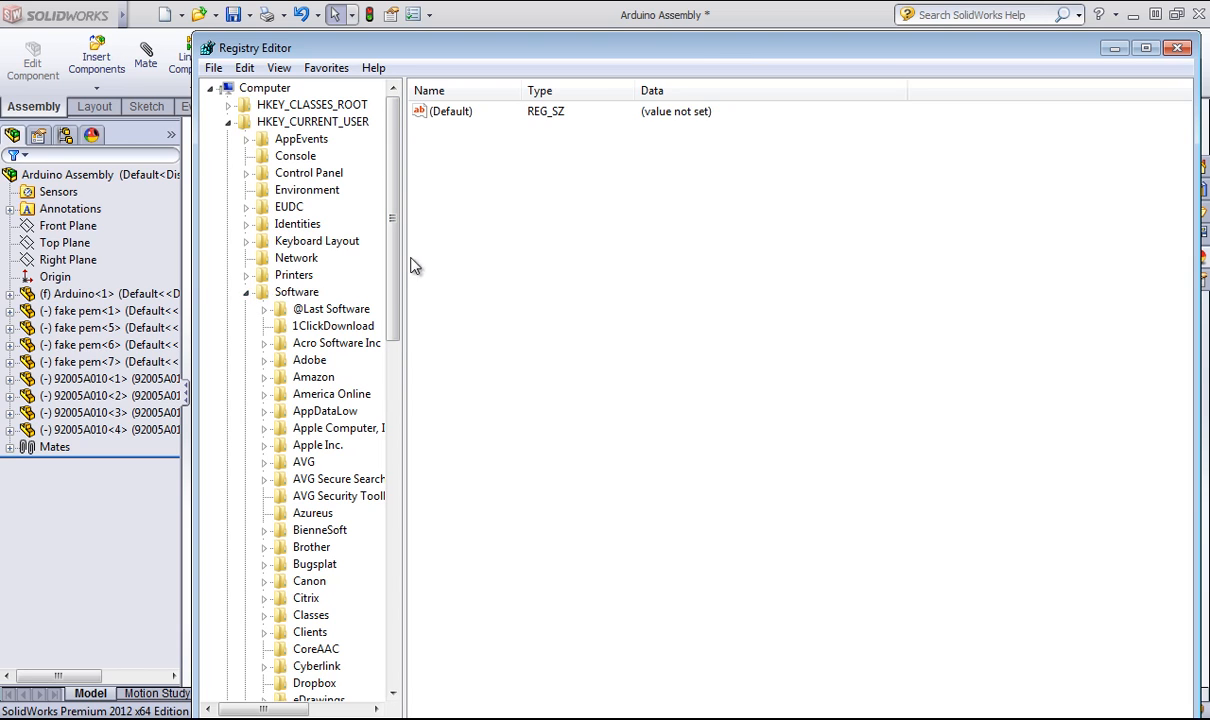
scroll("down", 3)
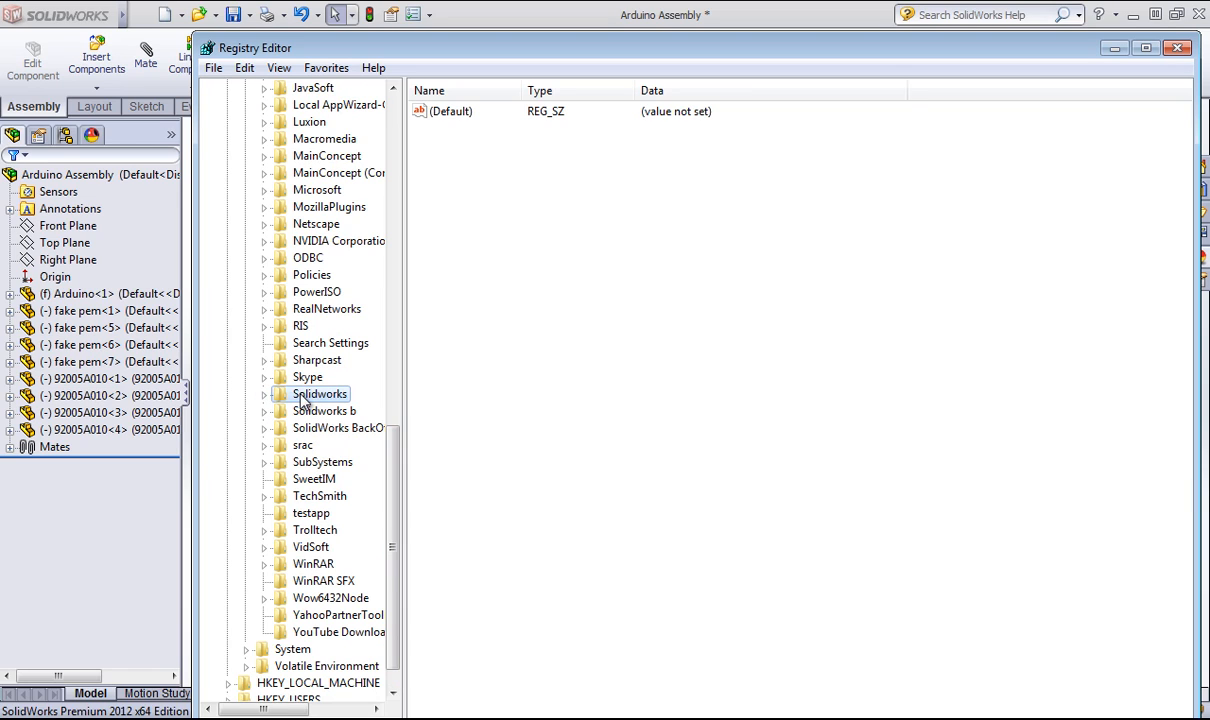
mouse_move(948, 180)
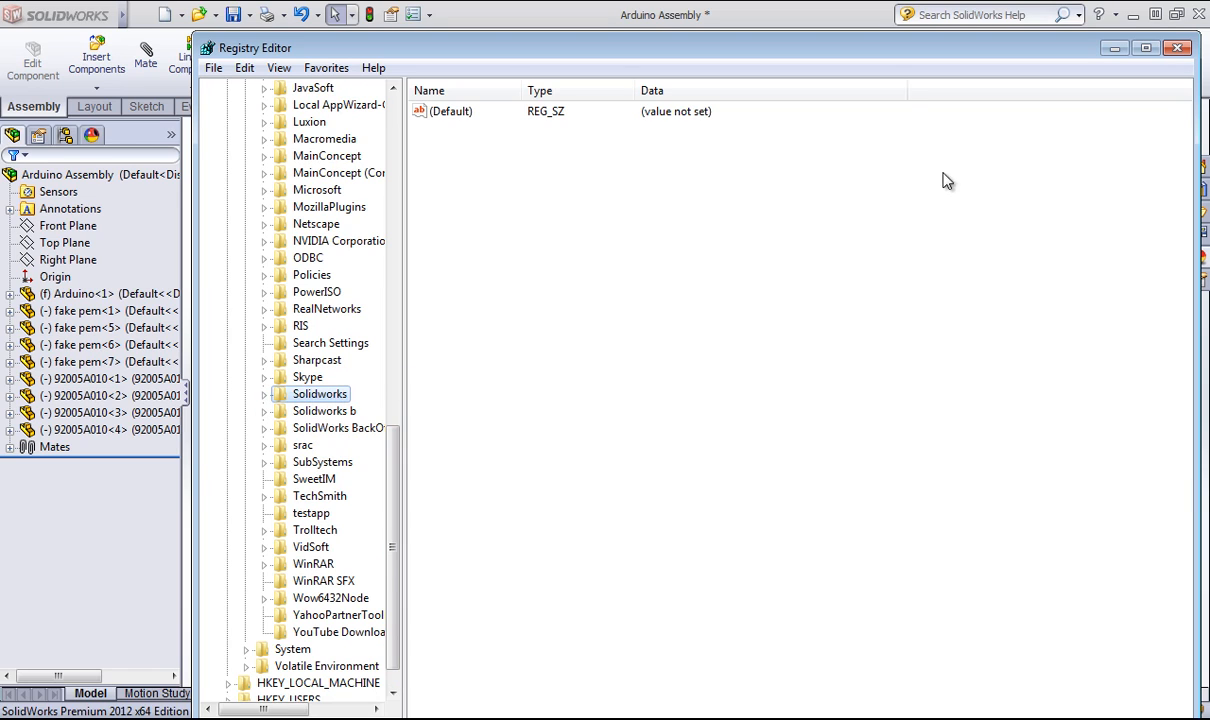
left_click(1178, 48)
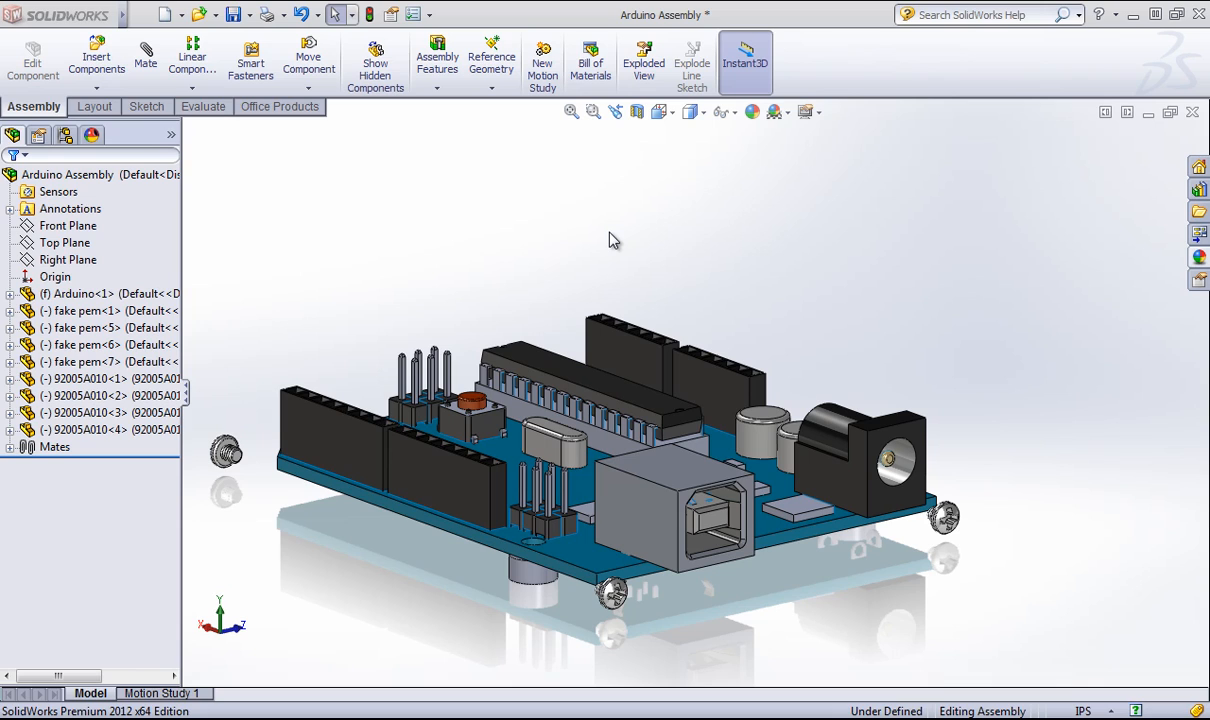
mouse_move(660, 272)
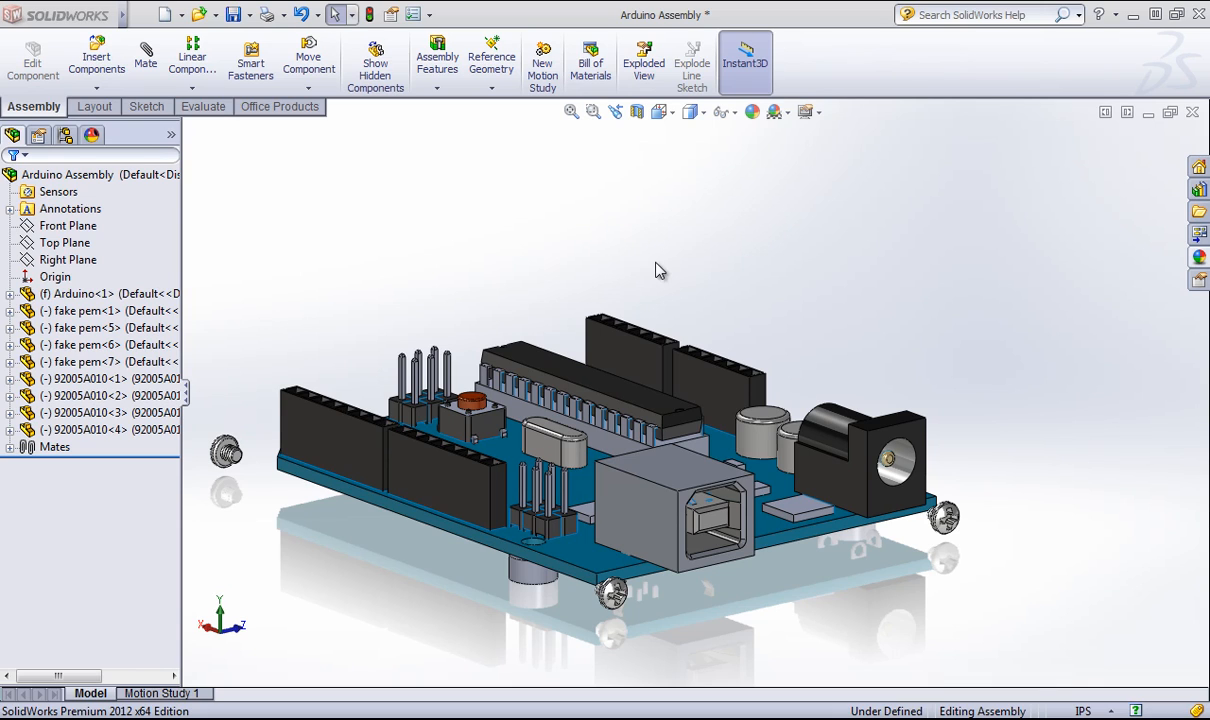
mouse_move(958, 68)
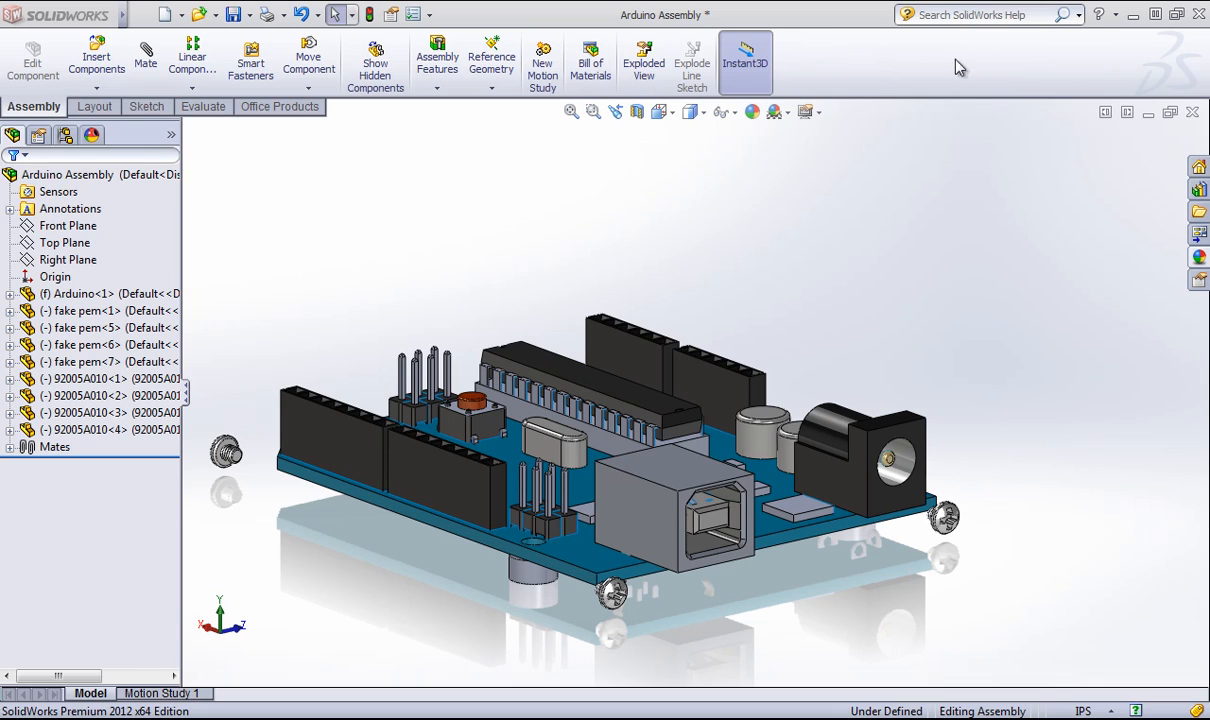
mouse_move(864, 78)
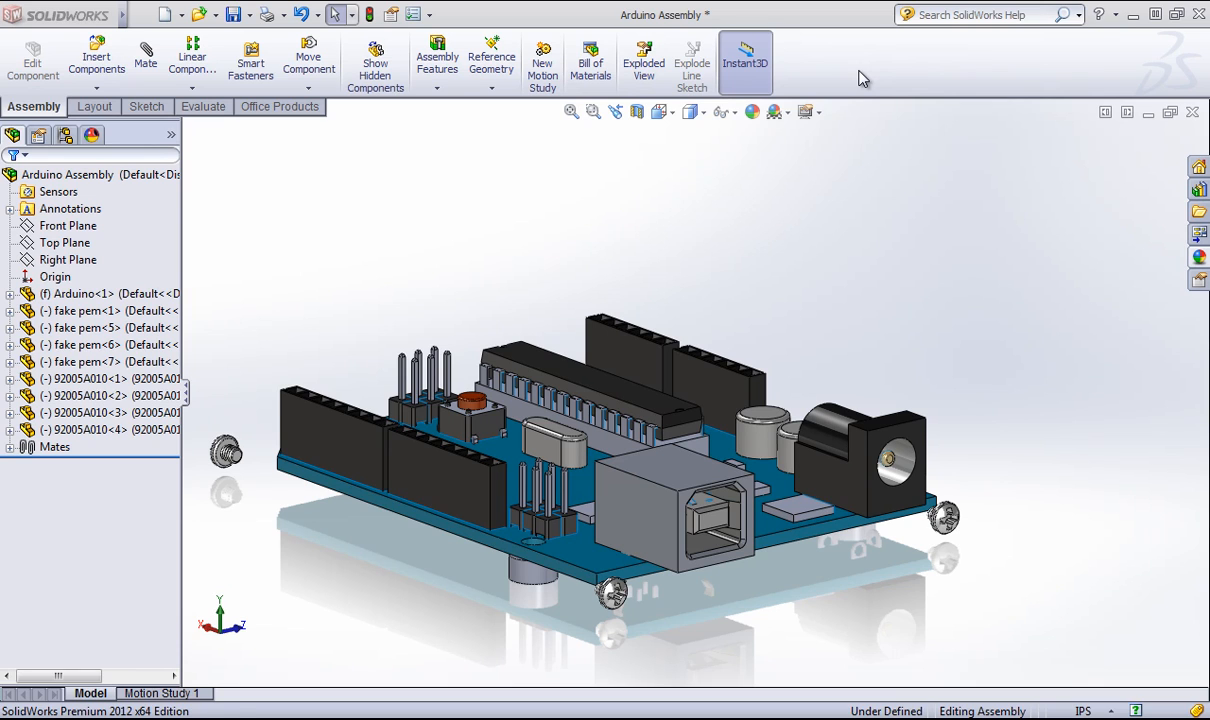
Bring up the Windows Start menu over the SolidWorks assembly
left_click(10, 716)
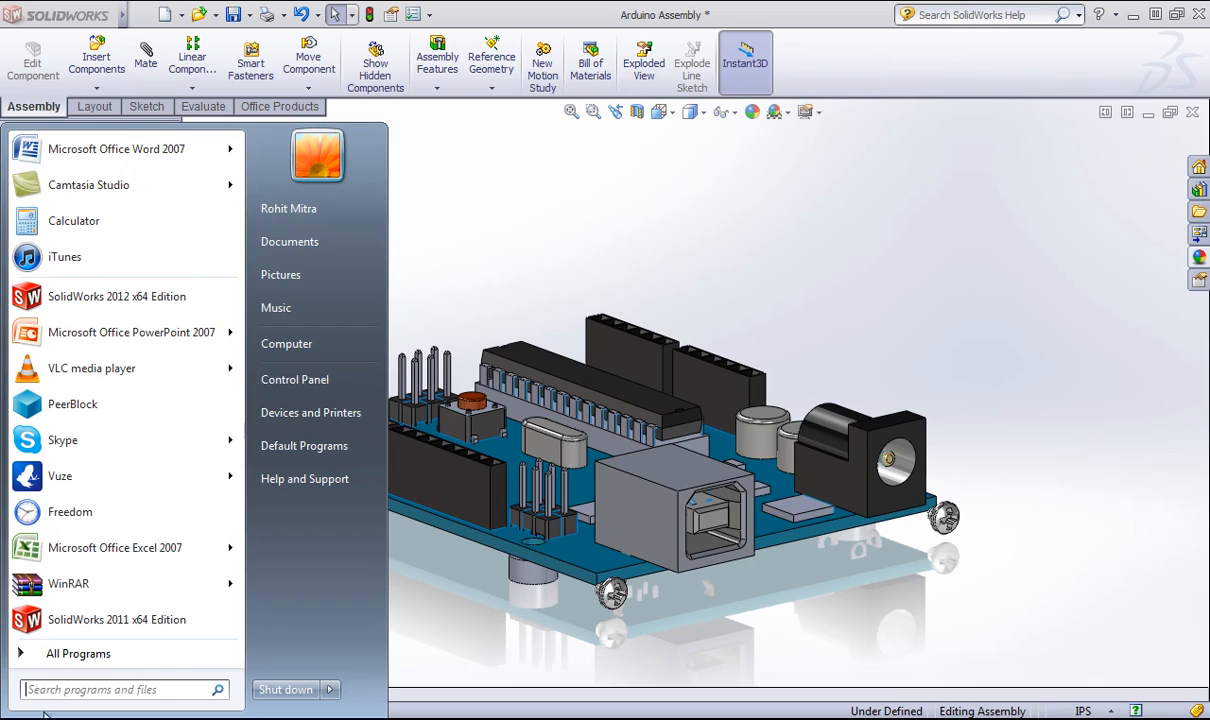
Show all programs and scroll to the SolidWorks 2012 tools group for the Copy Settings Wizard
left_click(78, 652)
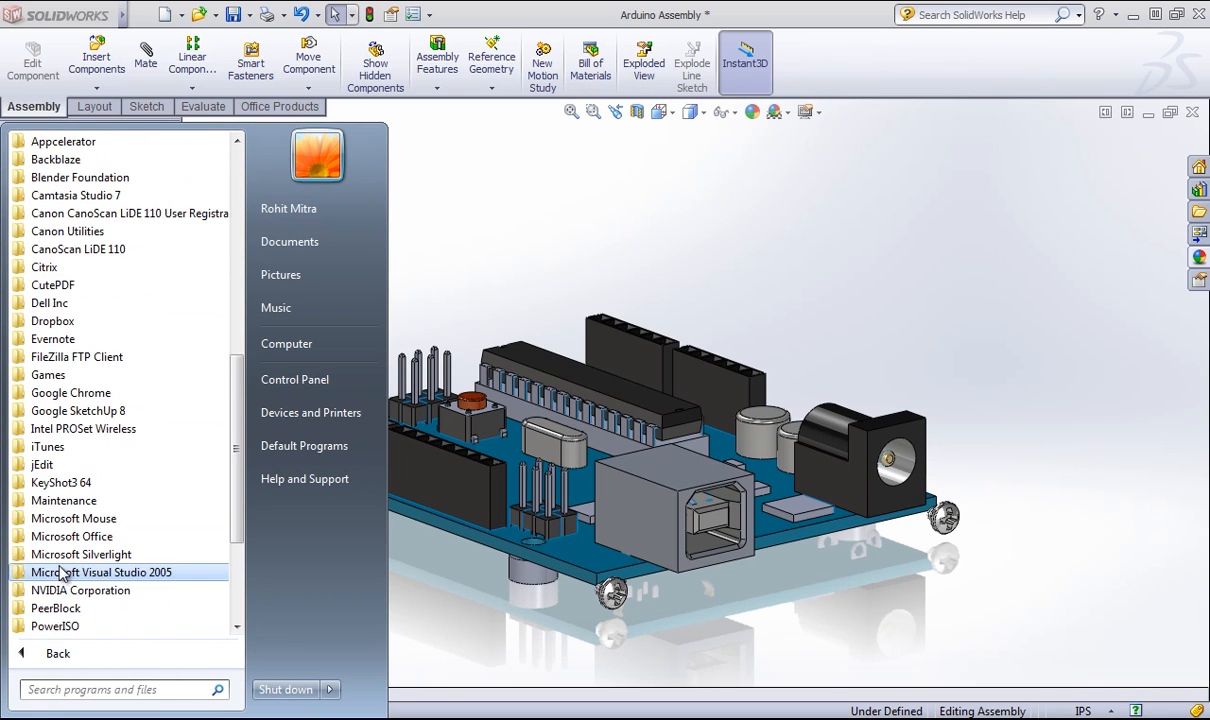
scroll("down", 3)
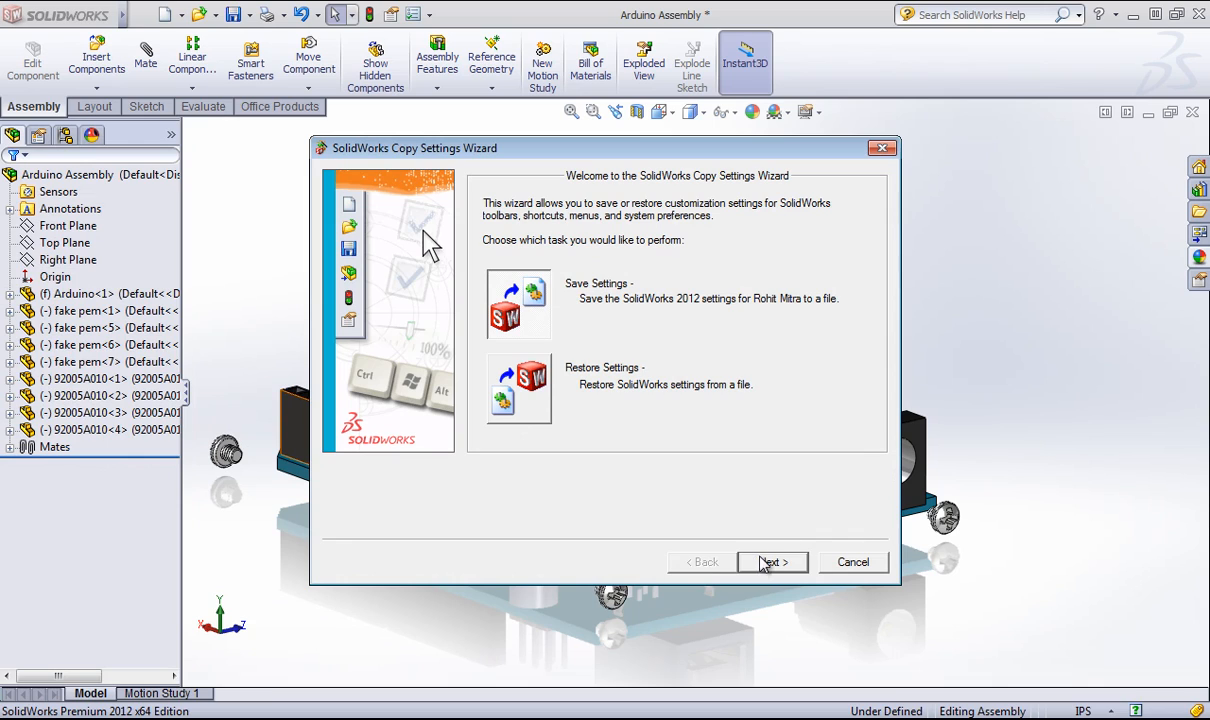
mouse_move(618, 328)
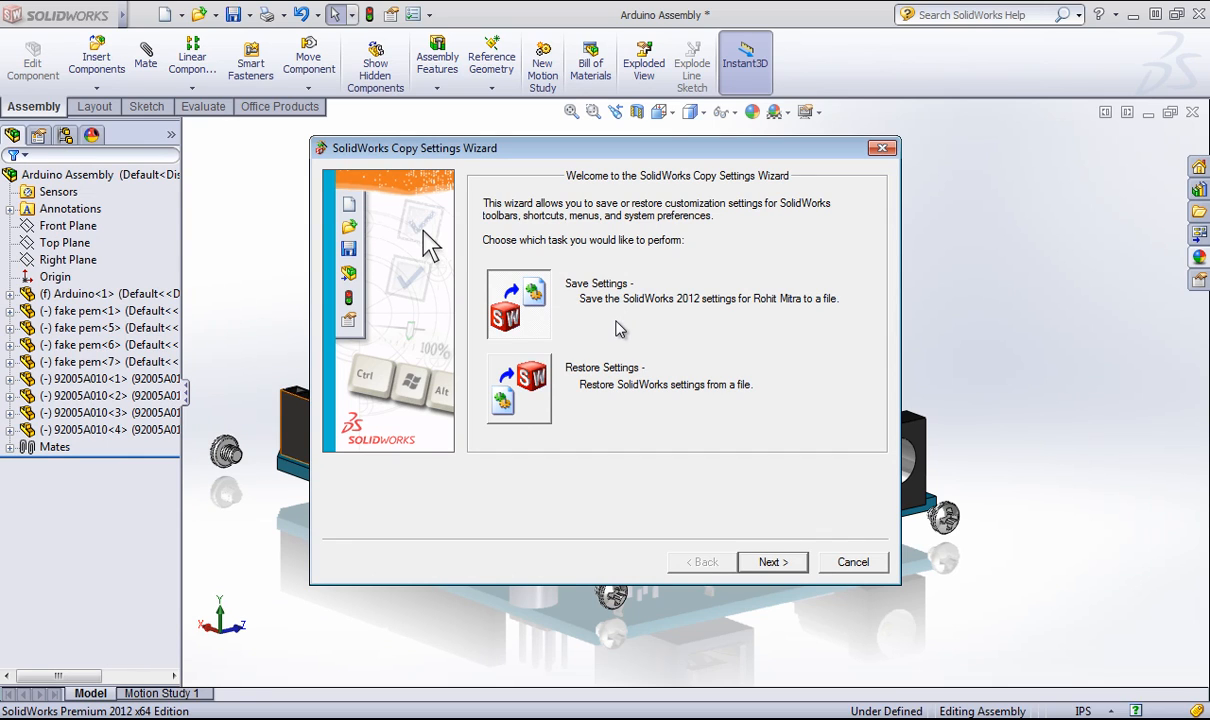
mouse_move(728, 420)
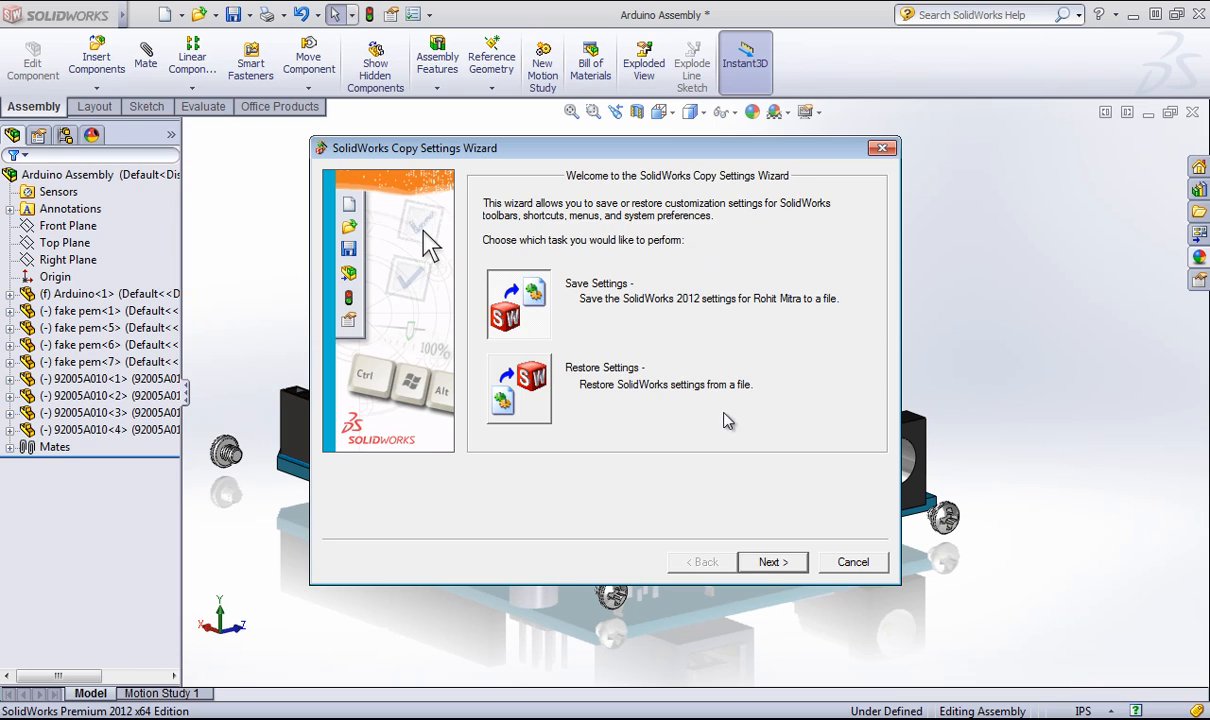
mouse_move(700, 382)
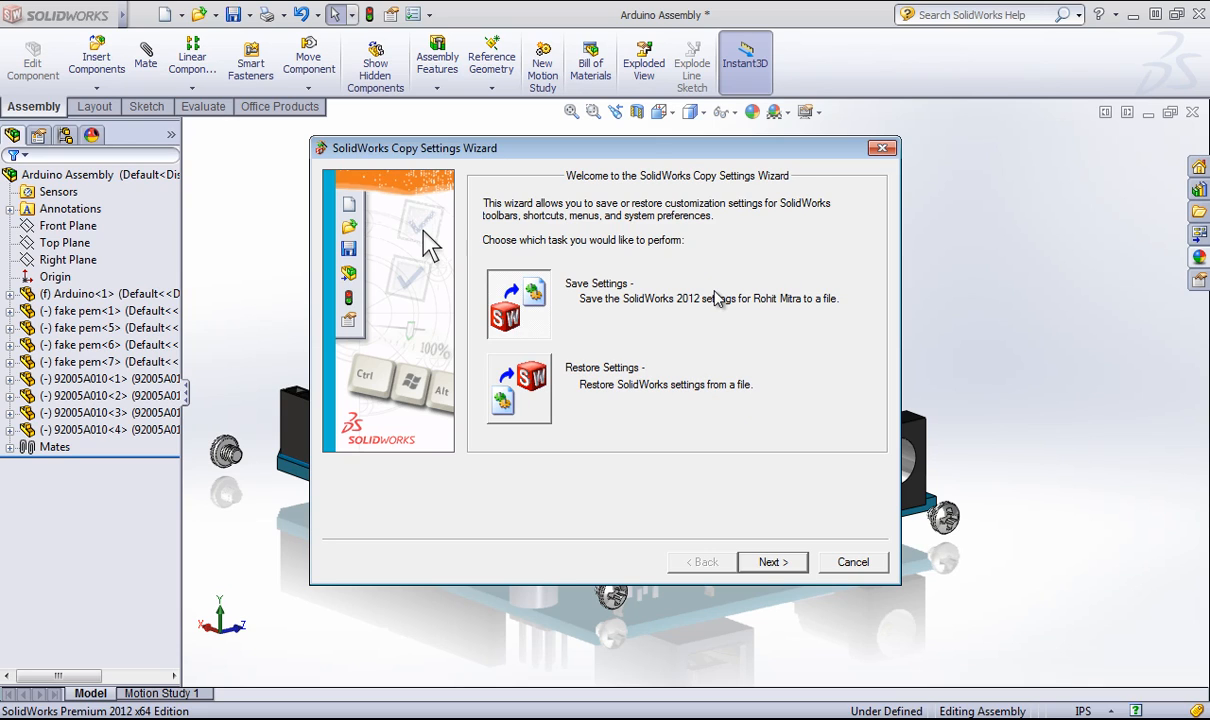
mouse_move(530, 398)
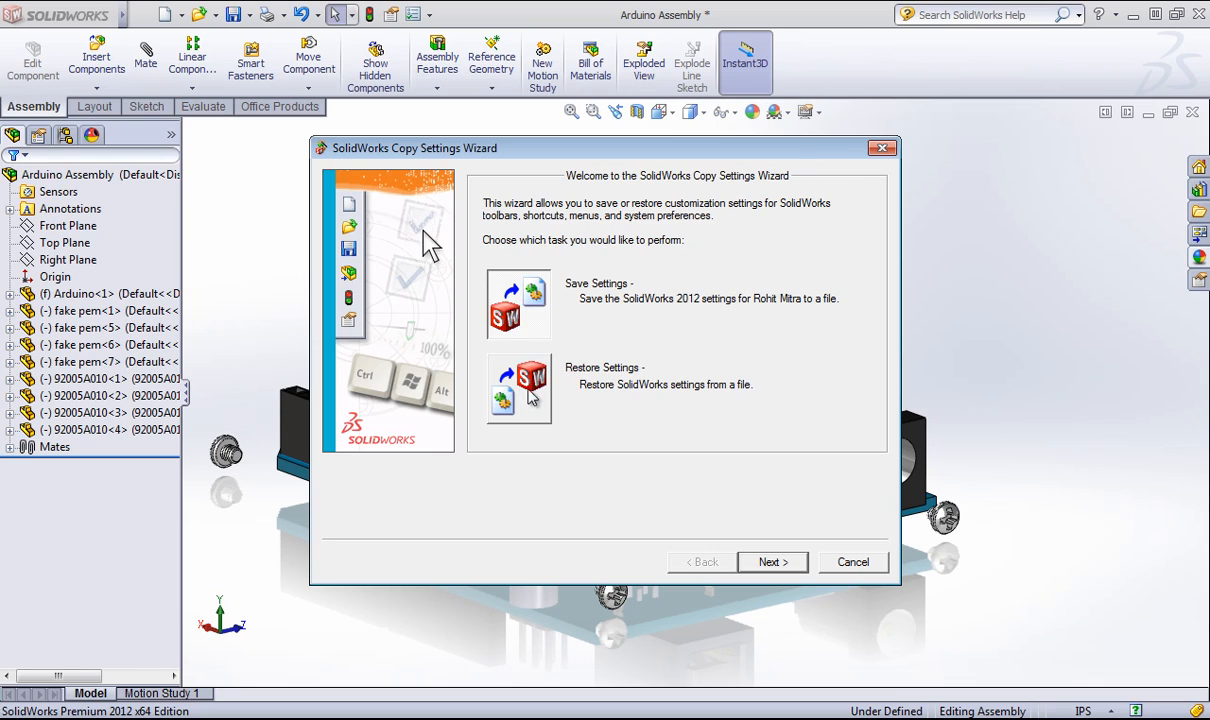
Choose Save Settings, accept the running-session warning, and name the file swSettings7112012.sldreg
left_click(772, 560)
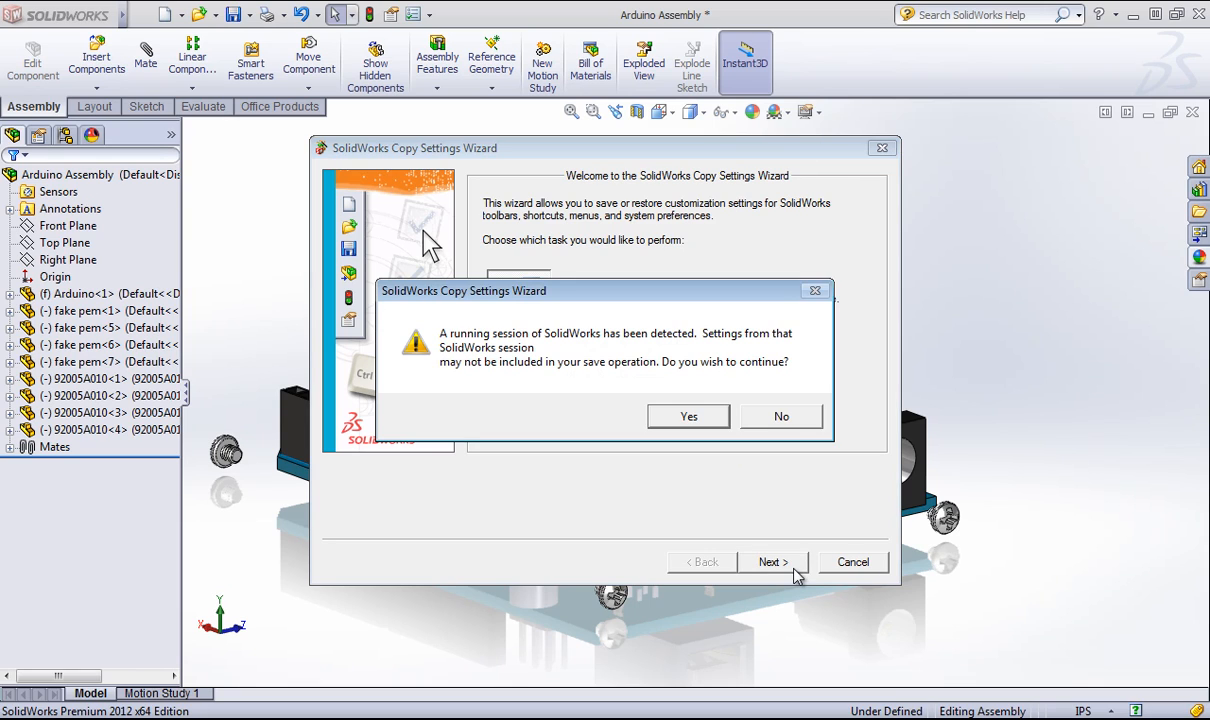
mouse_move(476, 458)
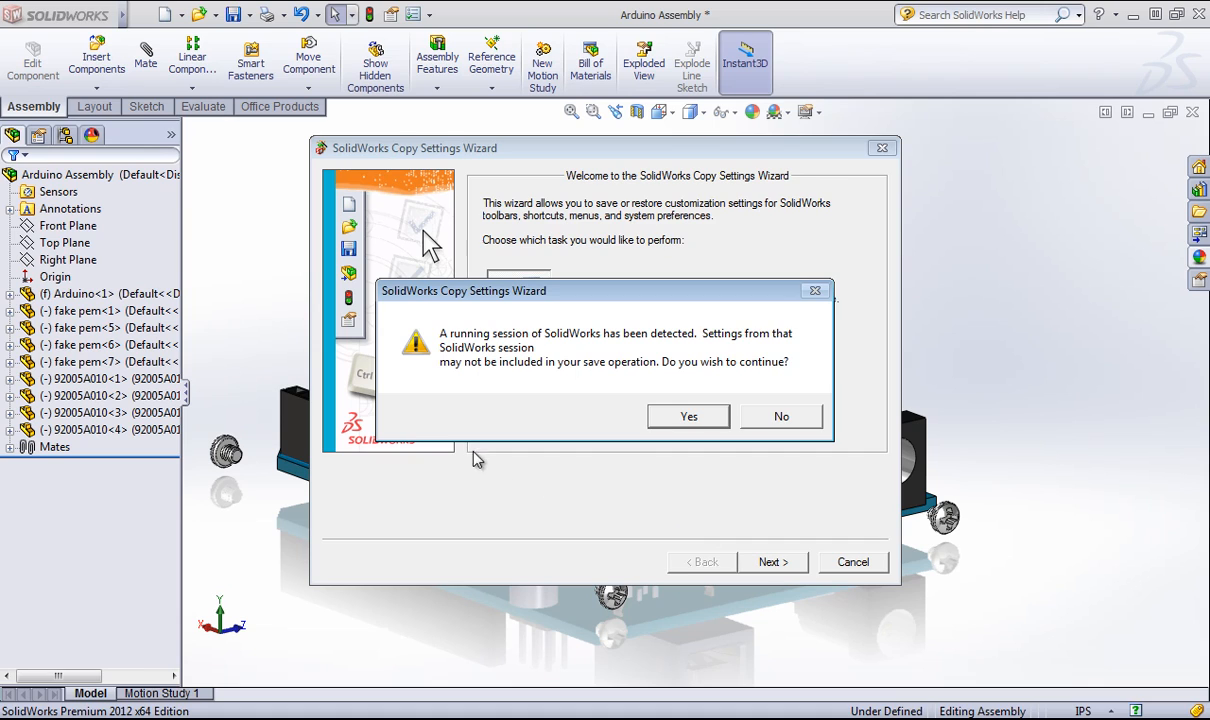
left_click(688, 416)
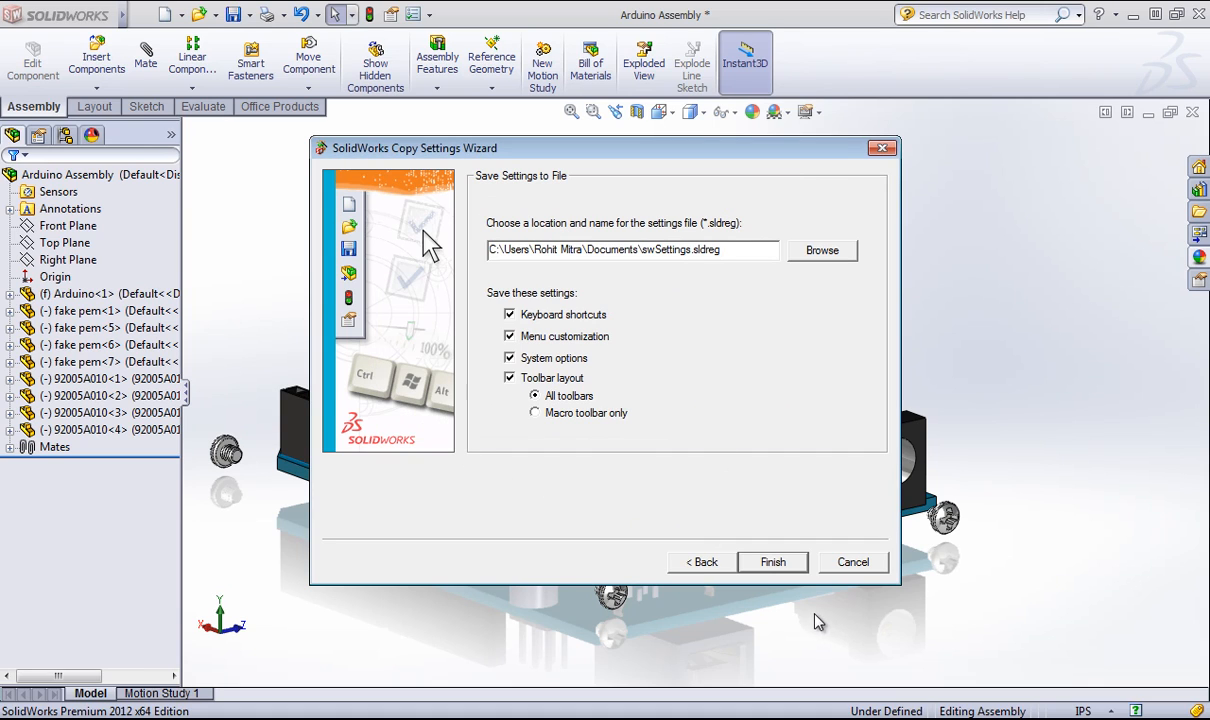
mouse_move(668, 272)
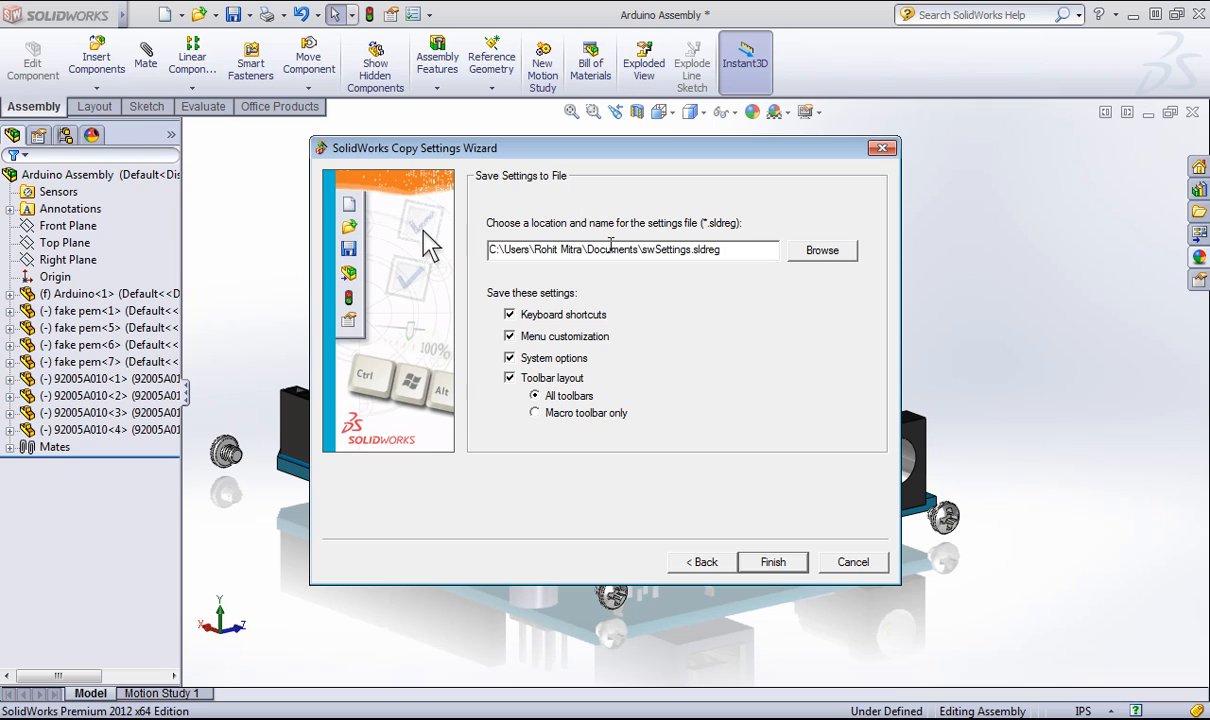
double_click(664, 248)
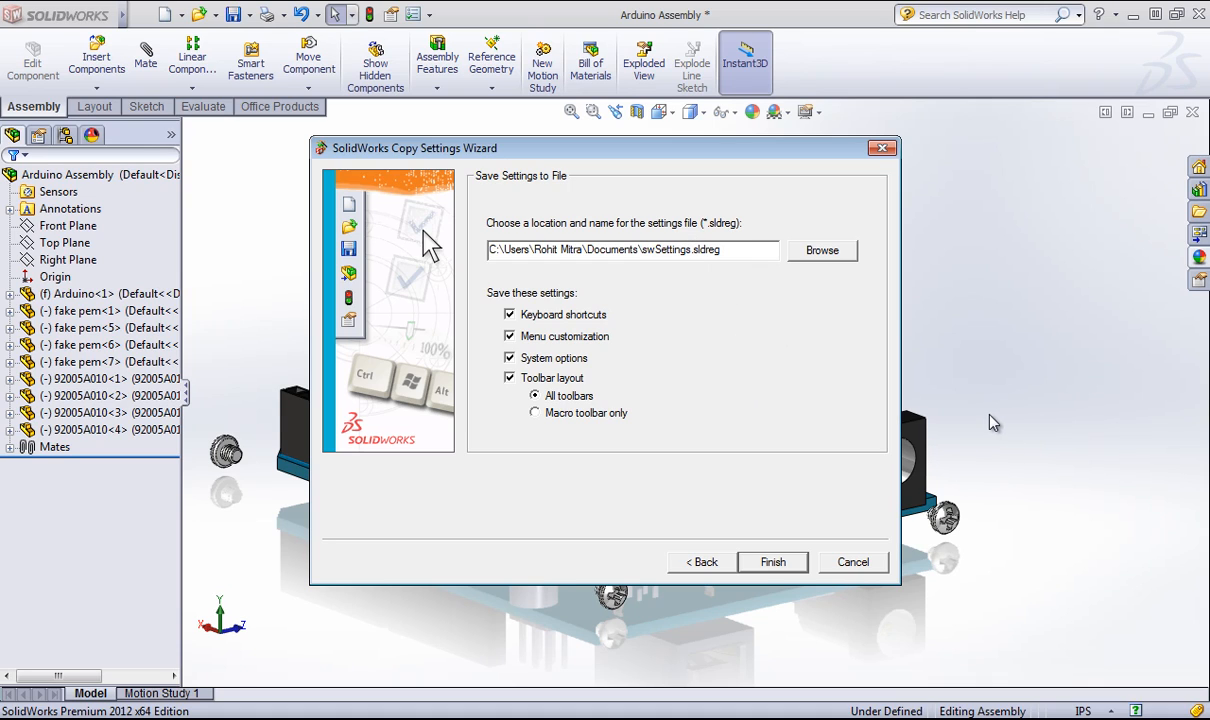
type("7")
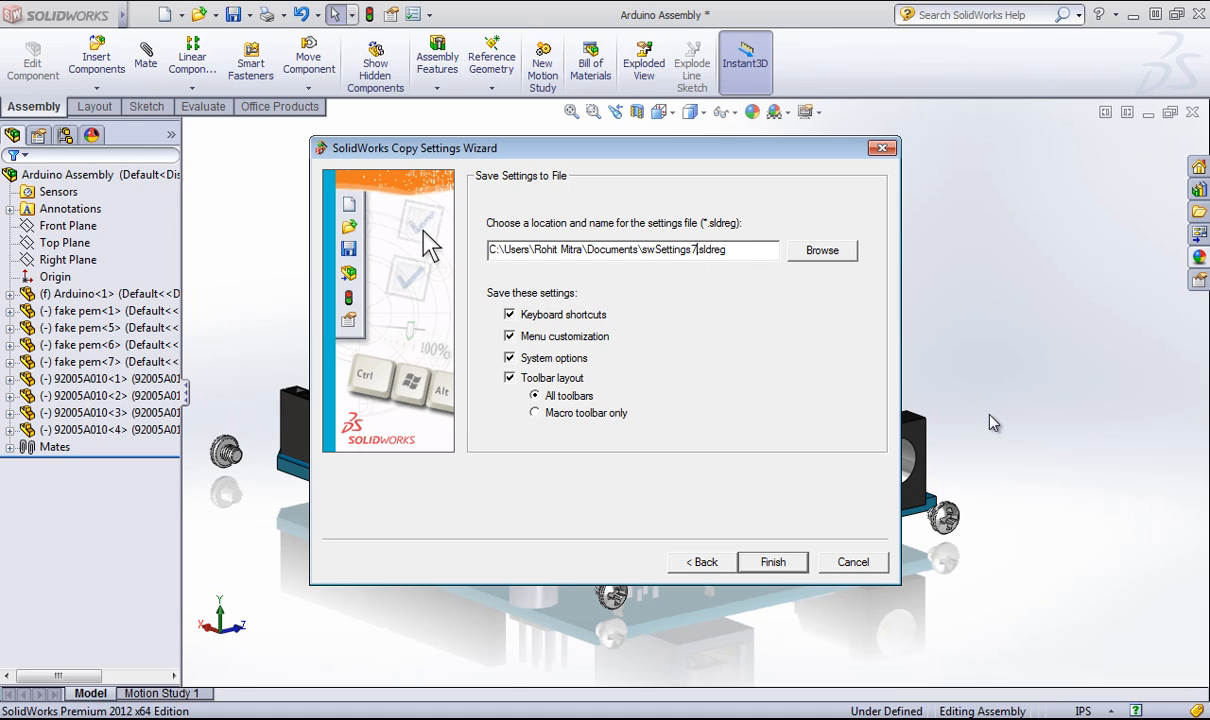
type("11291")
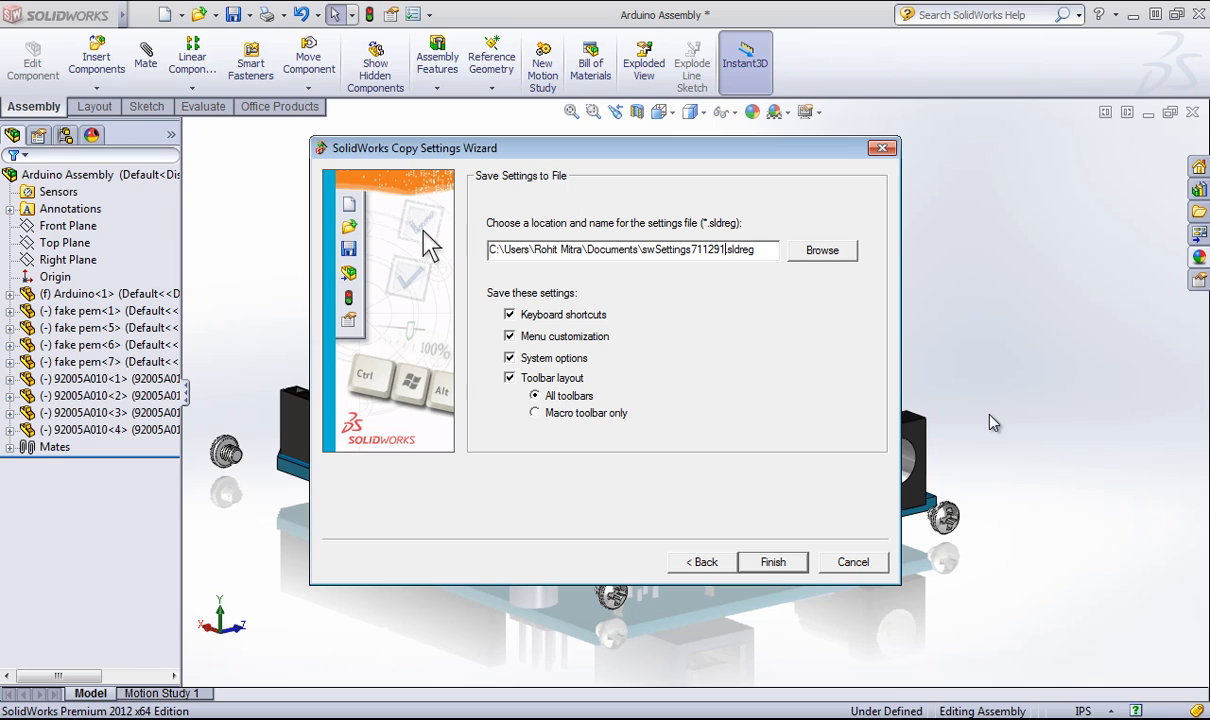
type("2012")
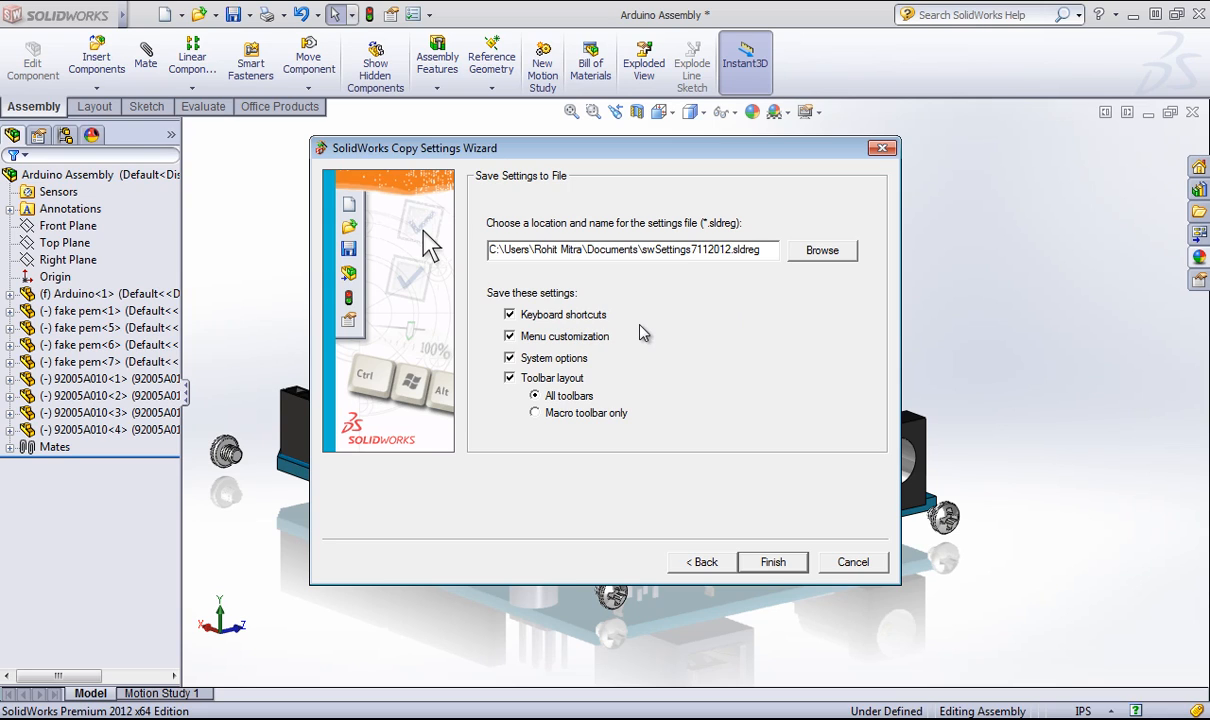
mouse_move(590, 364)
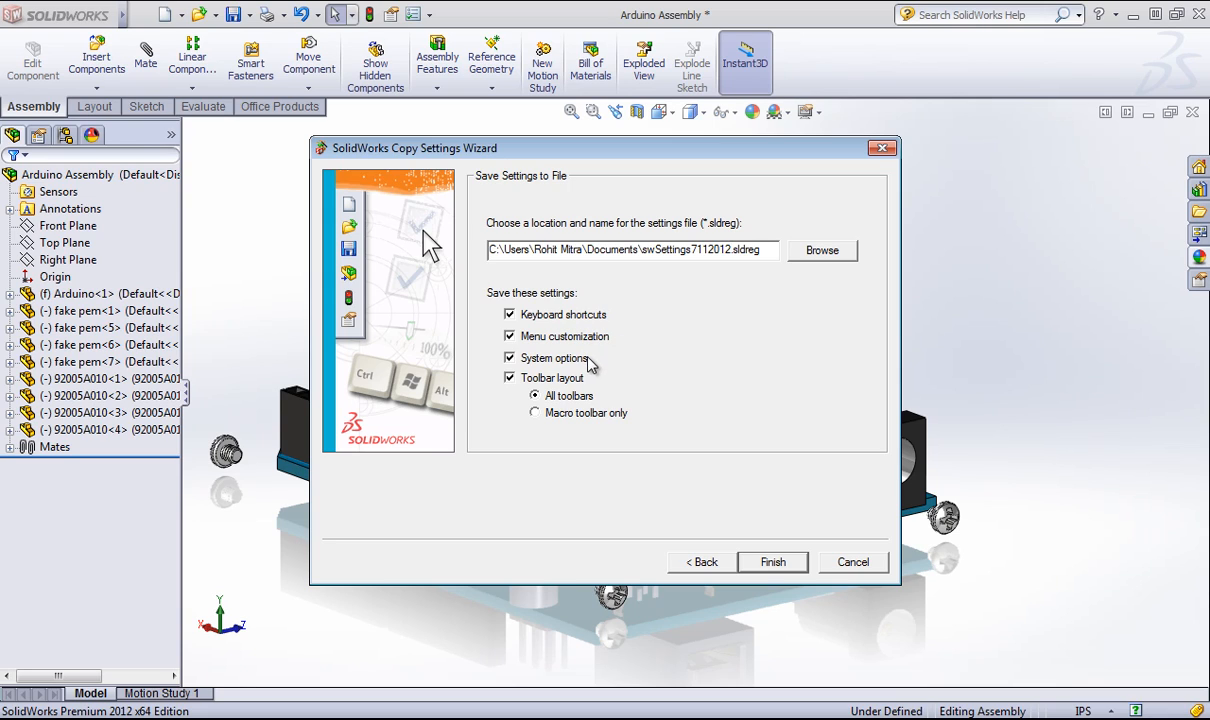
mouse_move(562, 382)
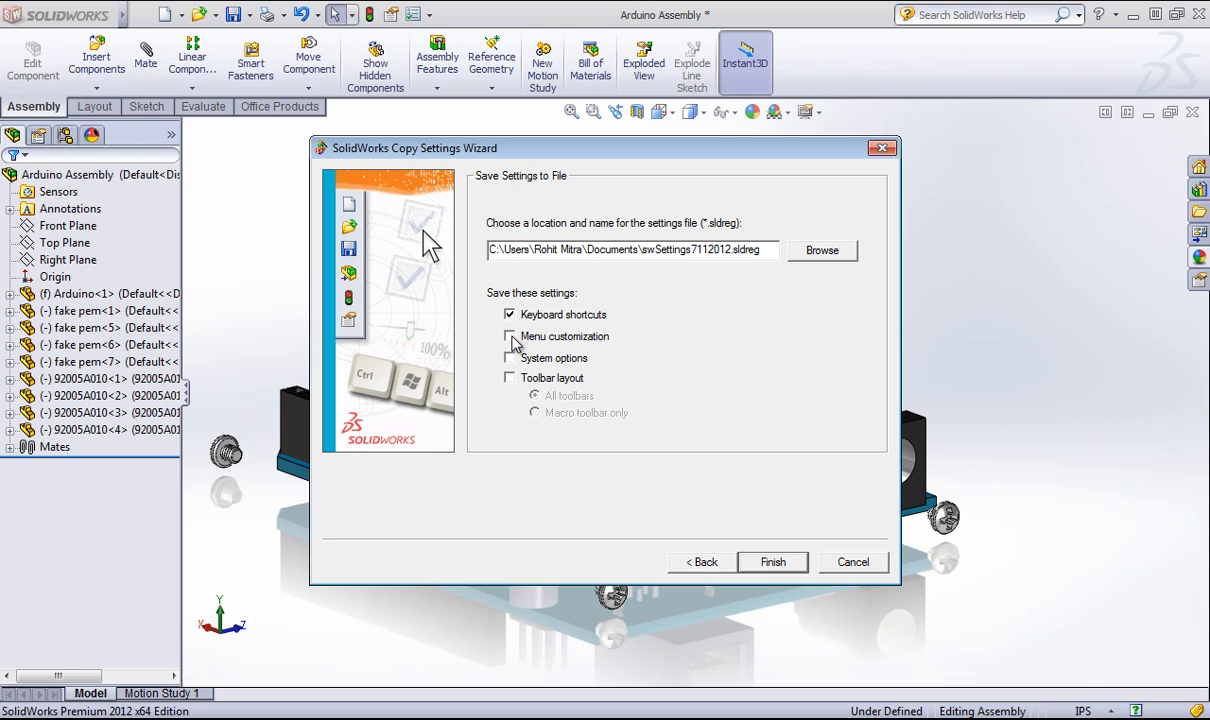
Keep all settings categories checked, finish saving the file, and confirm the success message
left_click(510, 336)
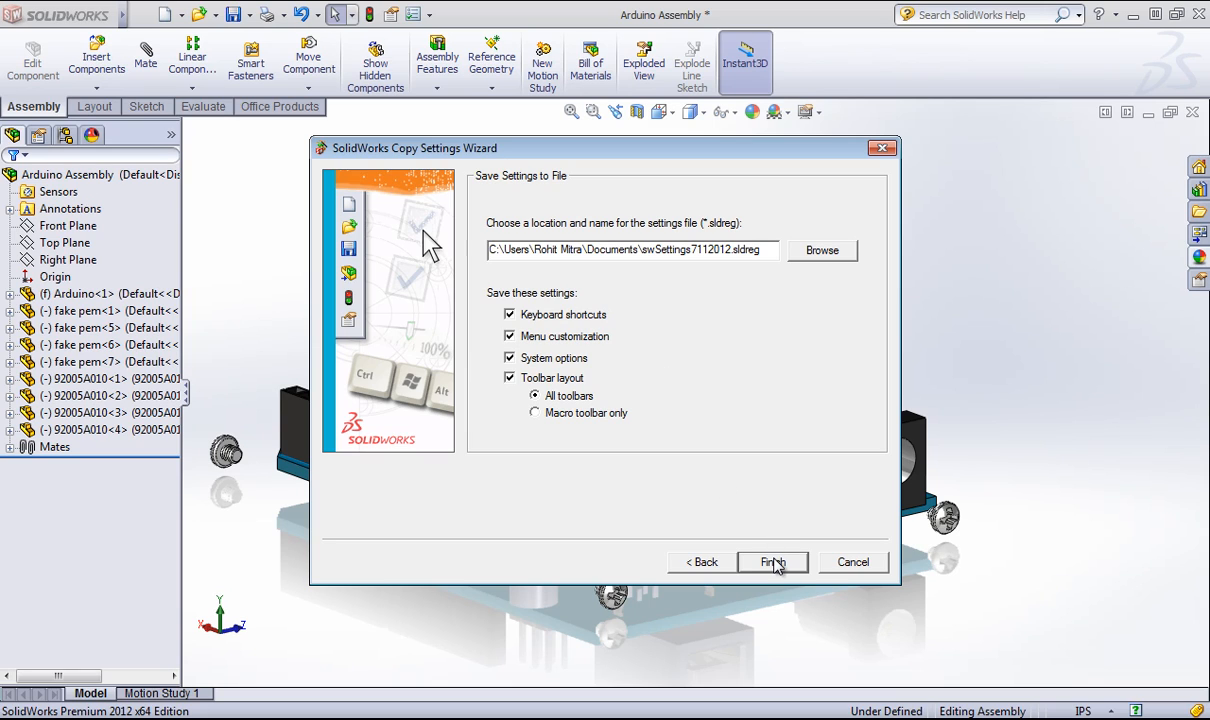
left_click(772, 560)
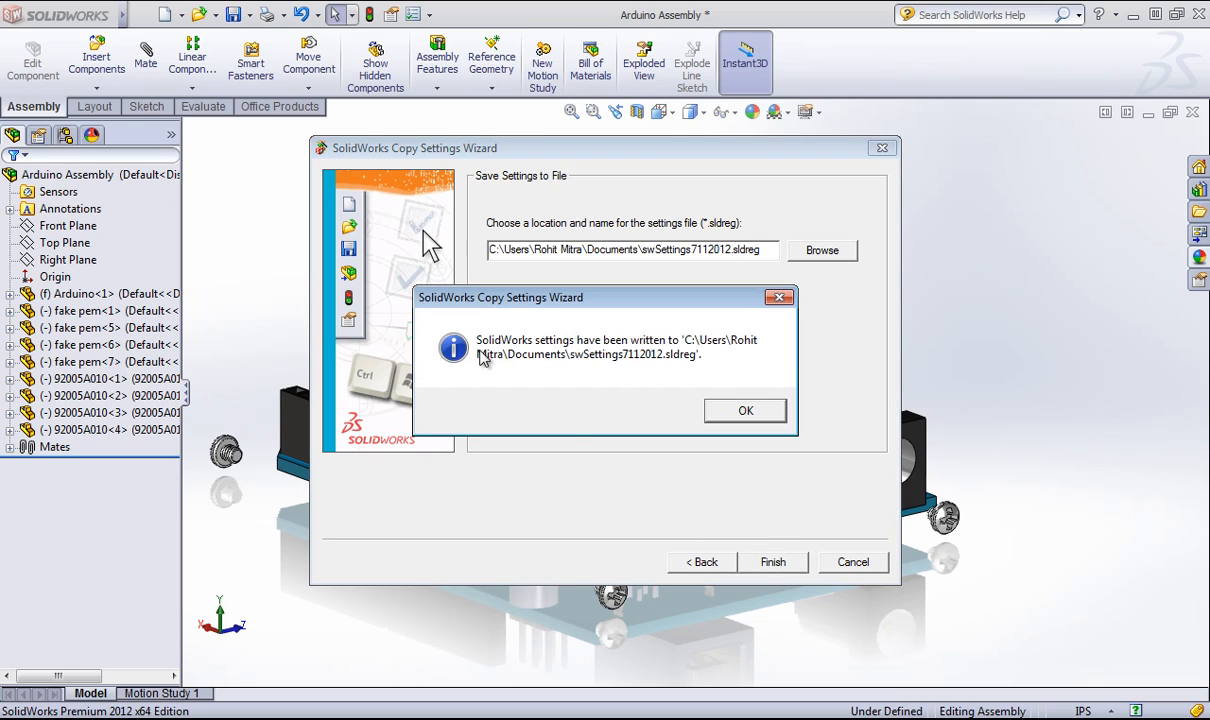
mouse_move(744, 412)
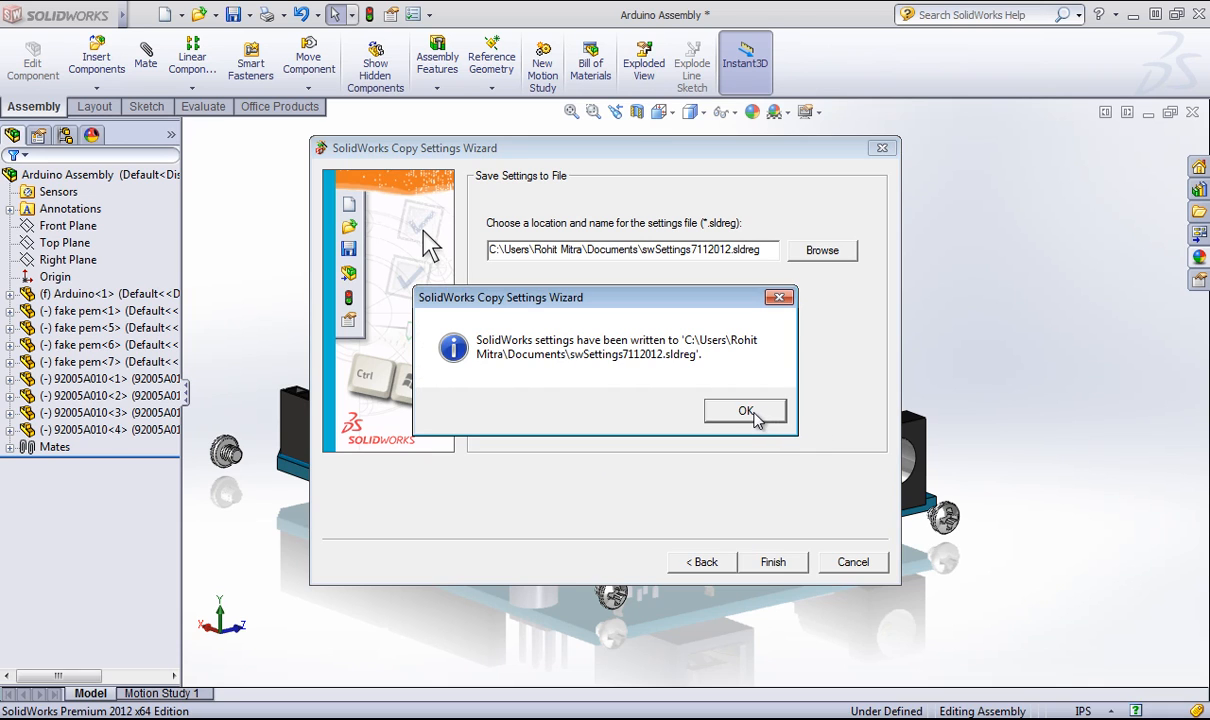
left_click(744, 412)
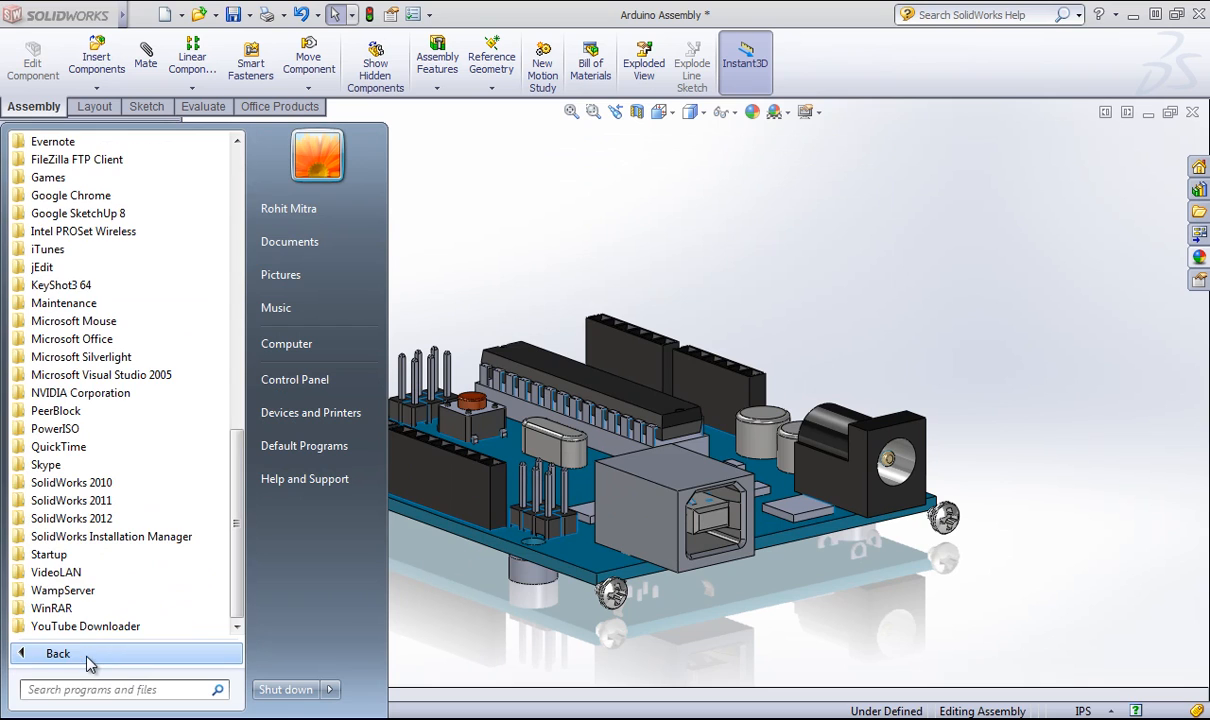
Relaunch Copy Settings Wizard with Restore Settings to the destination page, then close it without restoring
left_click(72, 518)
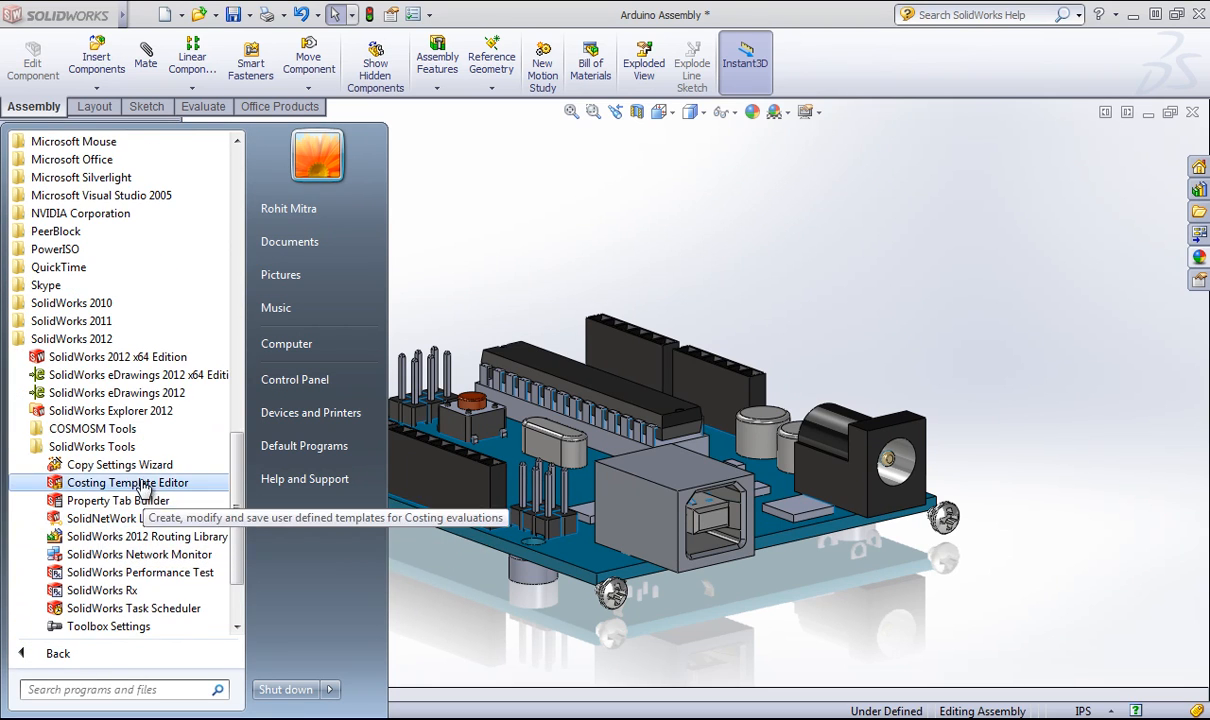
left_click(120, 464)
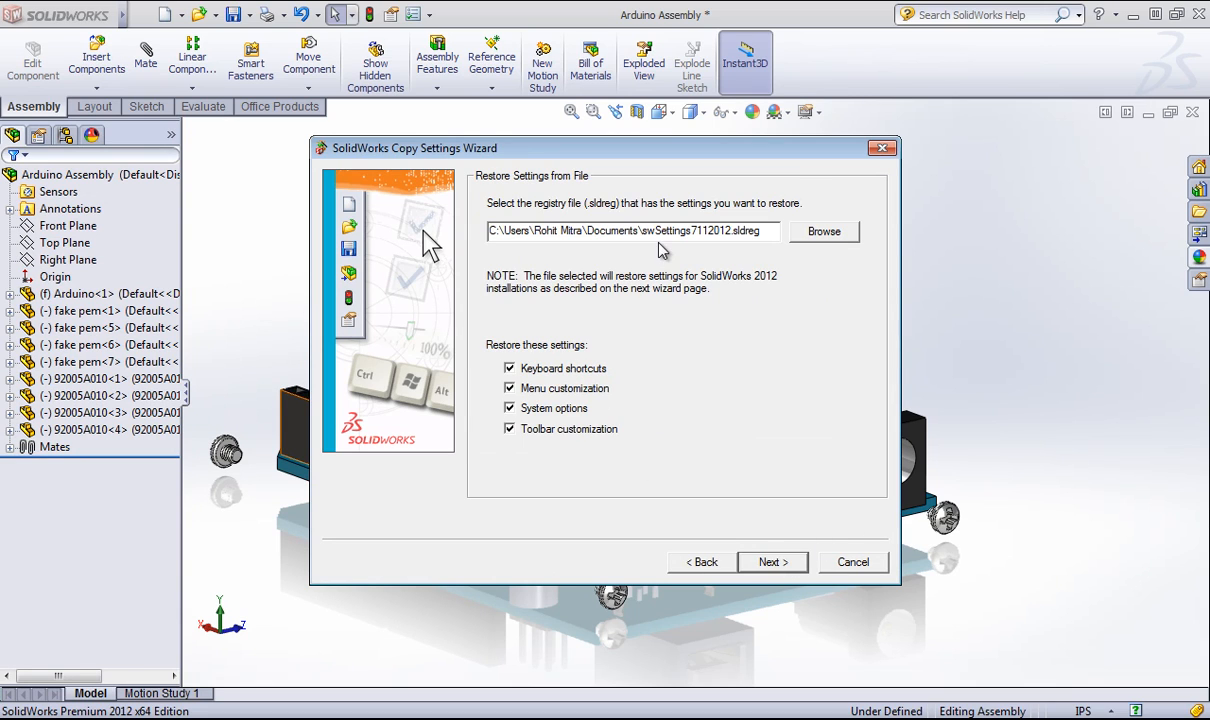
mouse_move(820, 528)
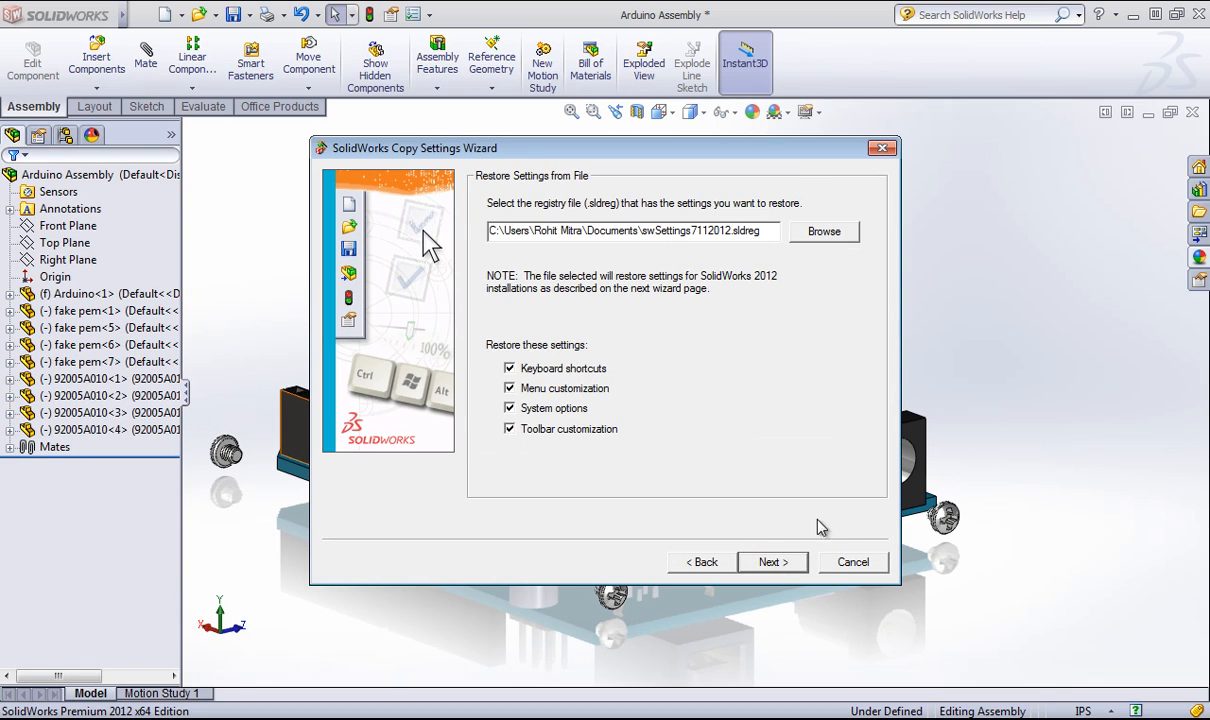
left_click(772, 560)
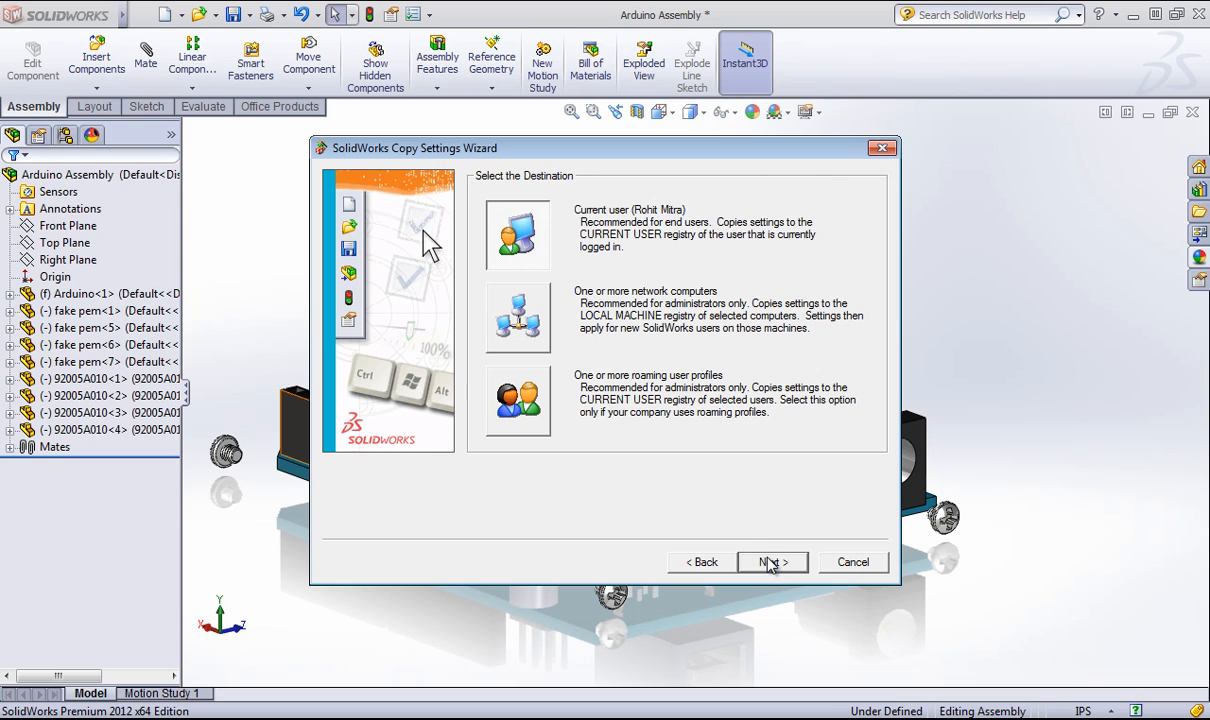
mouse_move(736, 308)
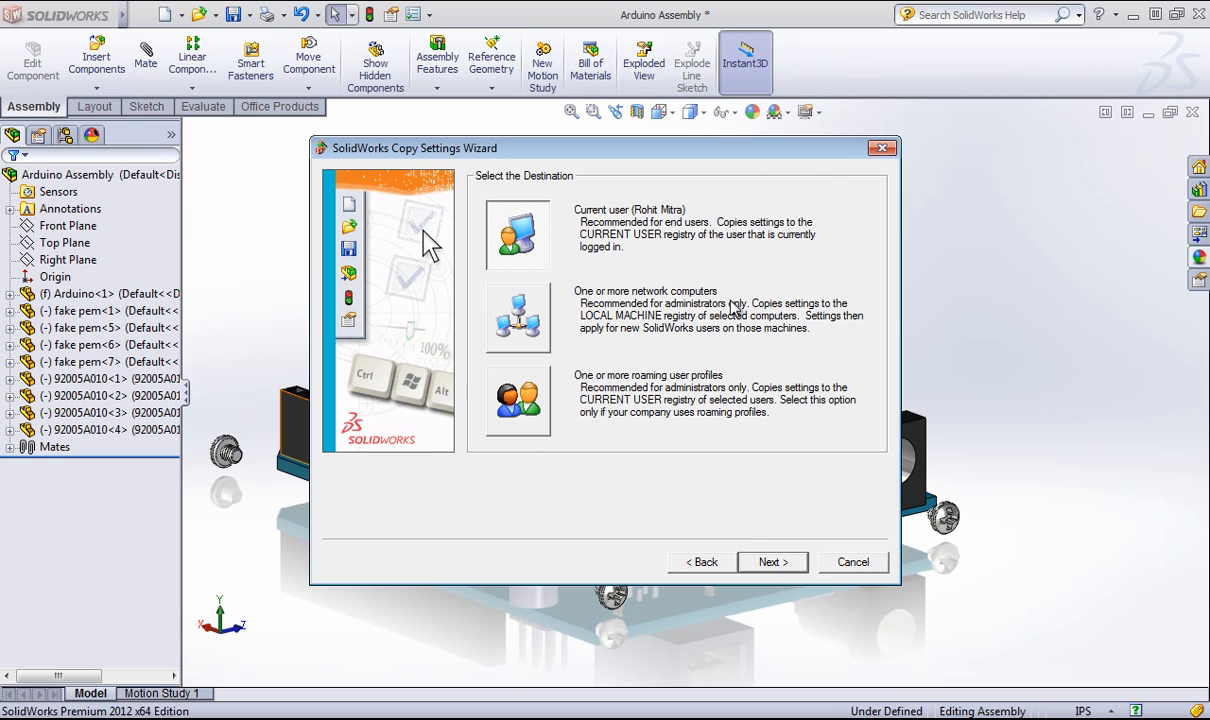
mouse_move(278, 250)
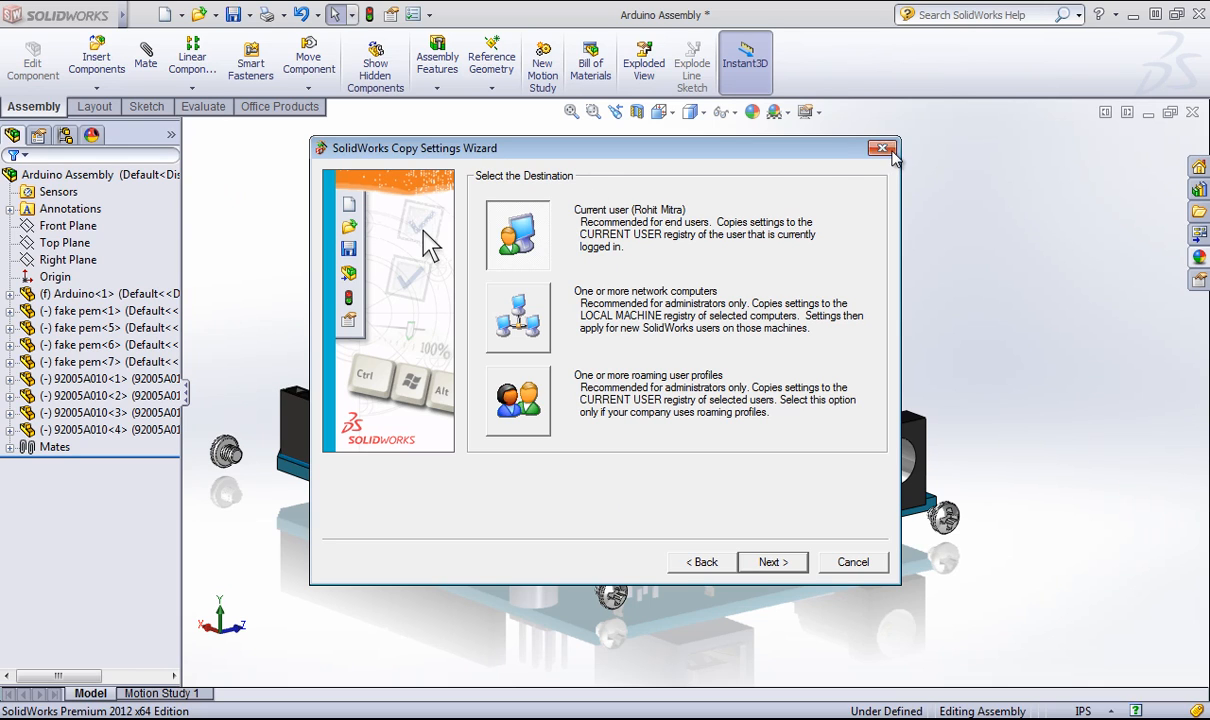
left_click(880, 148)
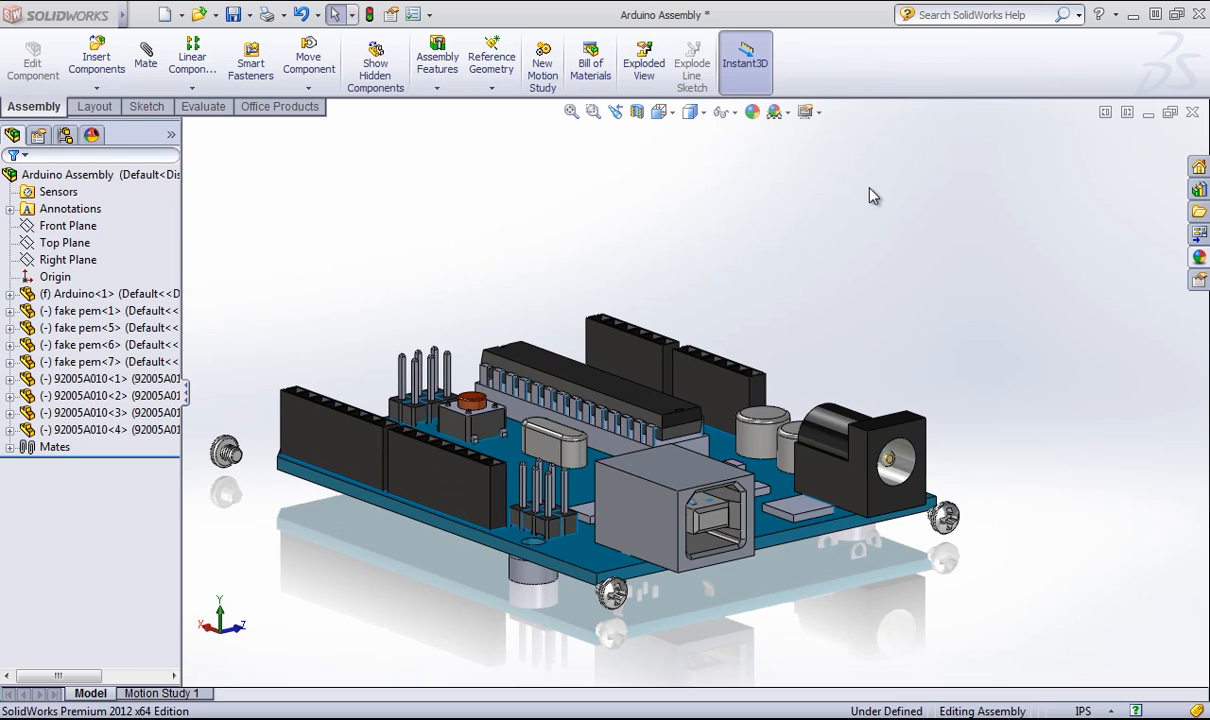